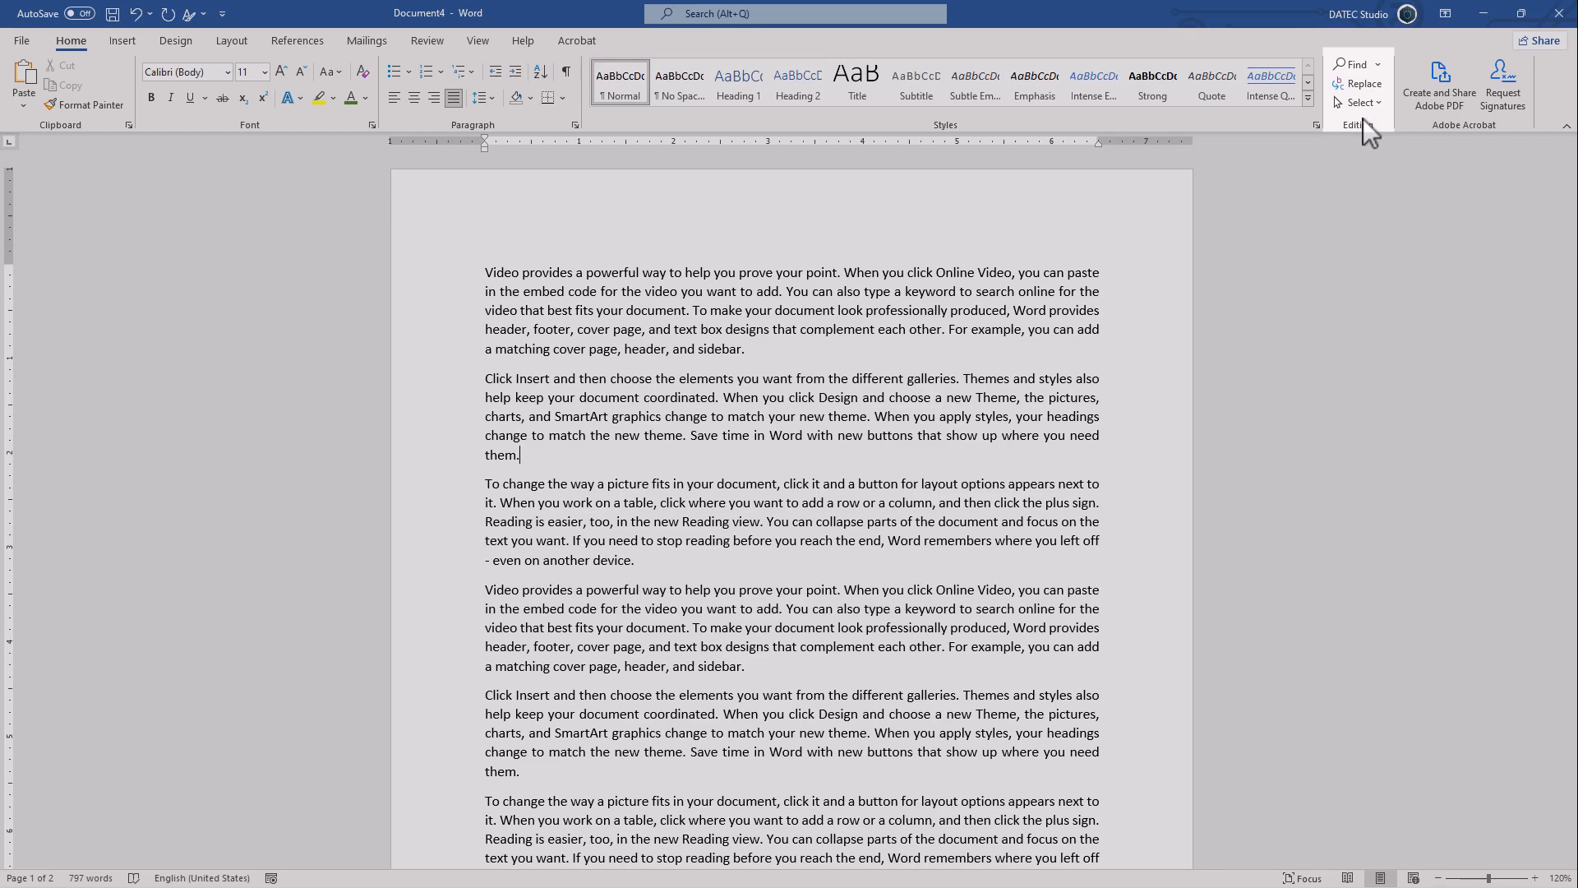
Show the Select menu where similar-formatting selection reads (No Data).
{"action": "left_click", "coordinate": [1358, 102]}
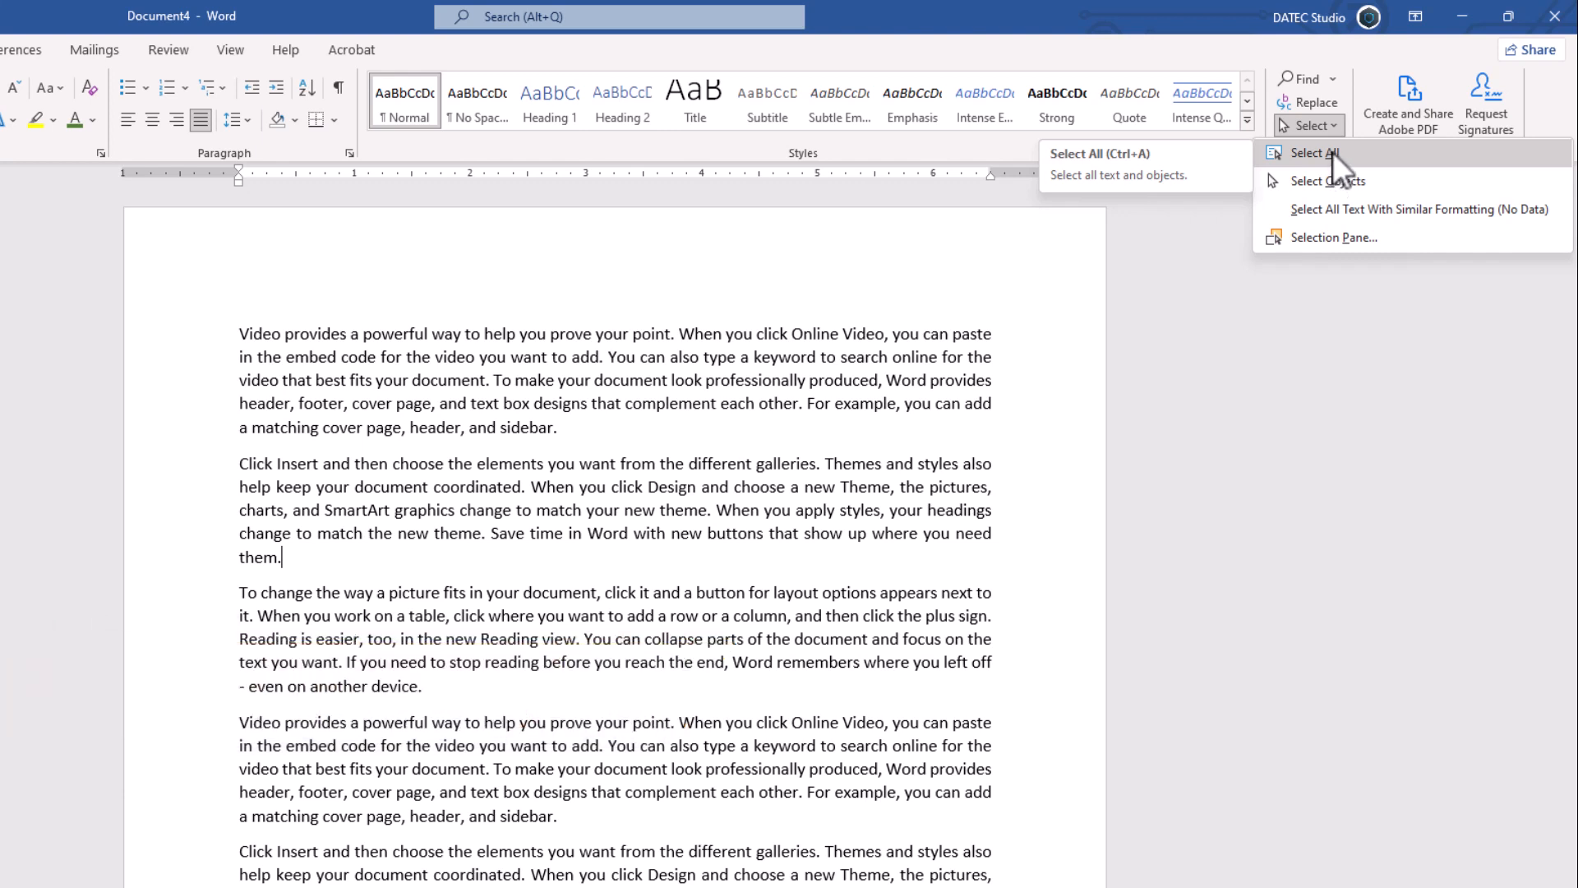
{"action": "mouse_move", "coordinate": [1328, 181]}
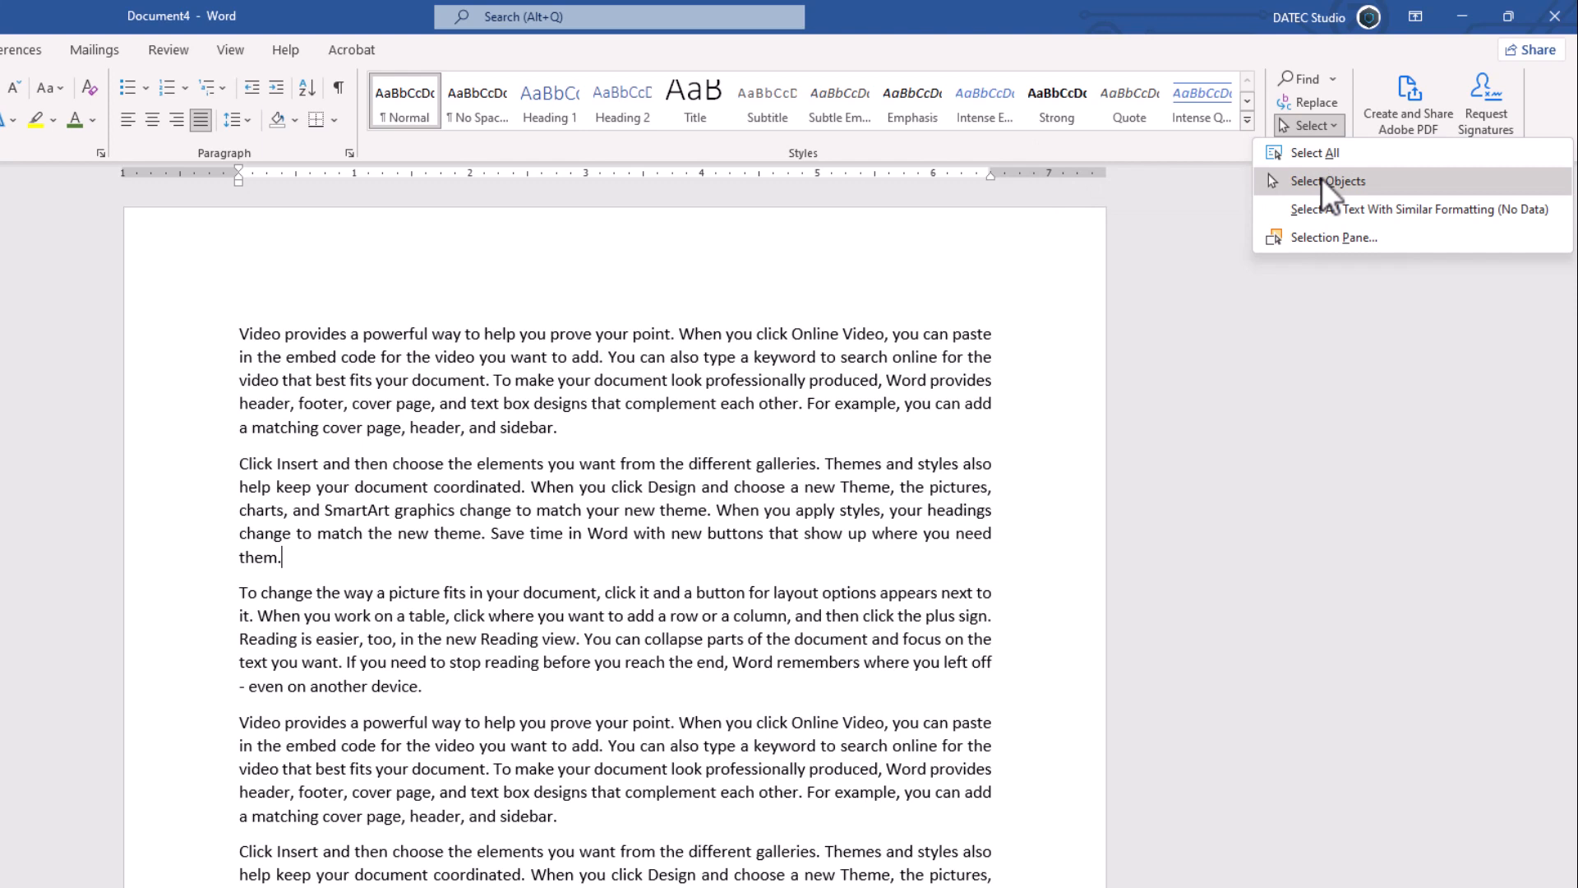
{"action": "mouse_move", "coordinate": [1327, 181]}
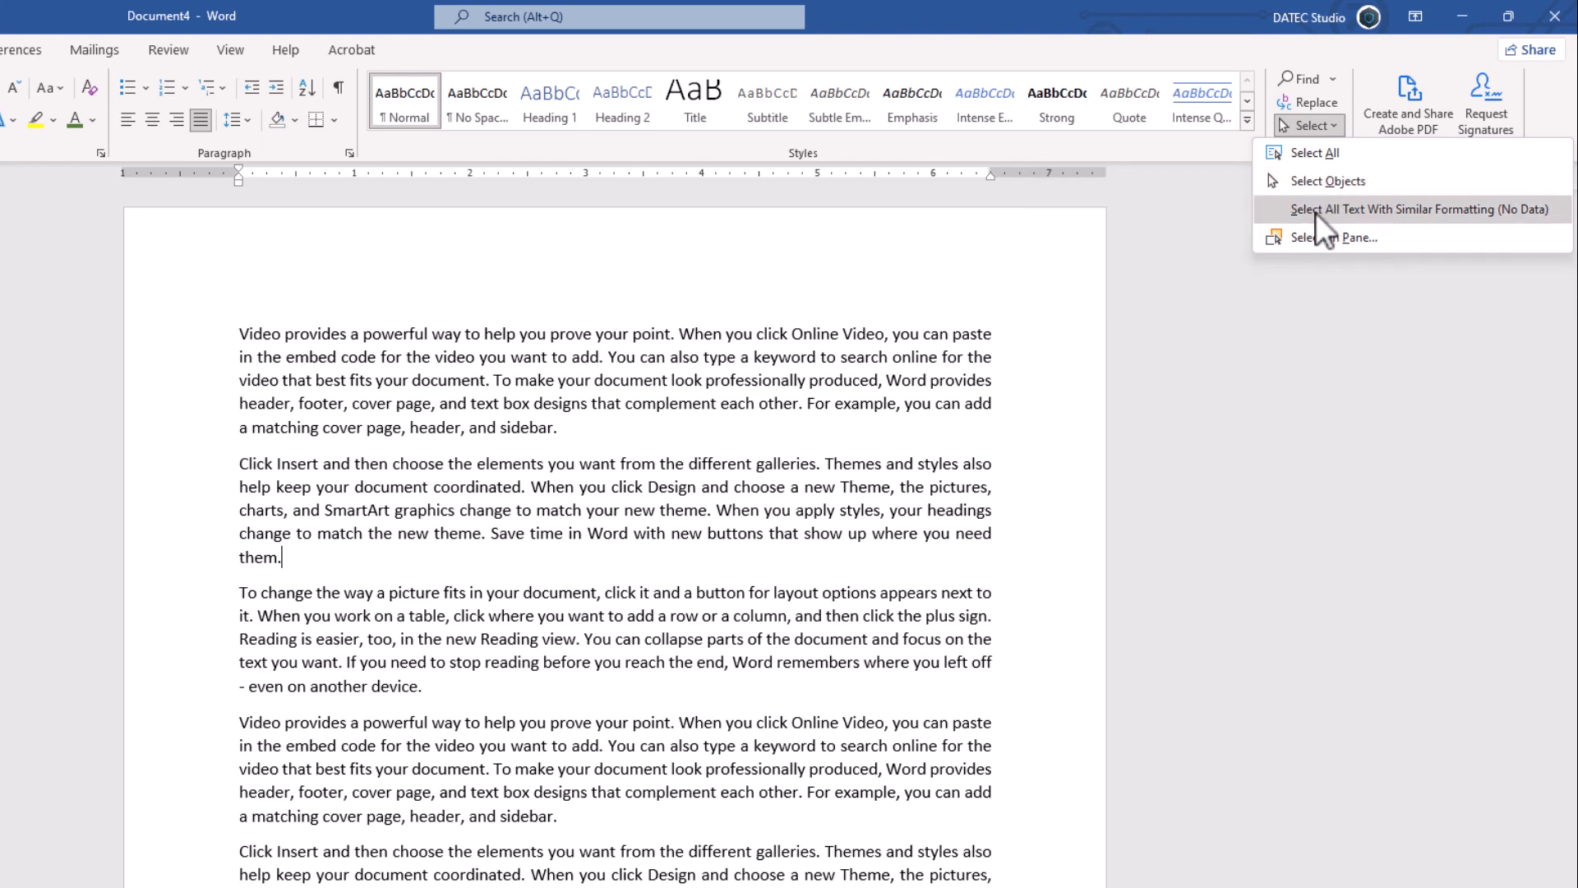
{"action": "mouse_move", "coordinate": [1482, 226]}
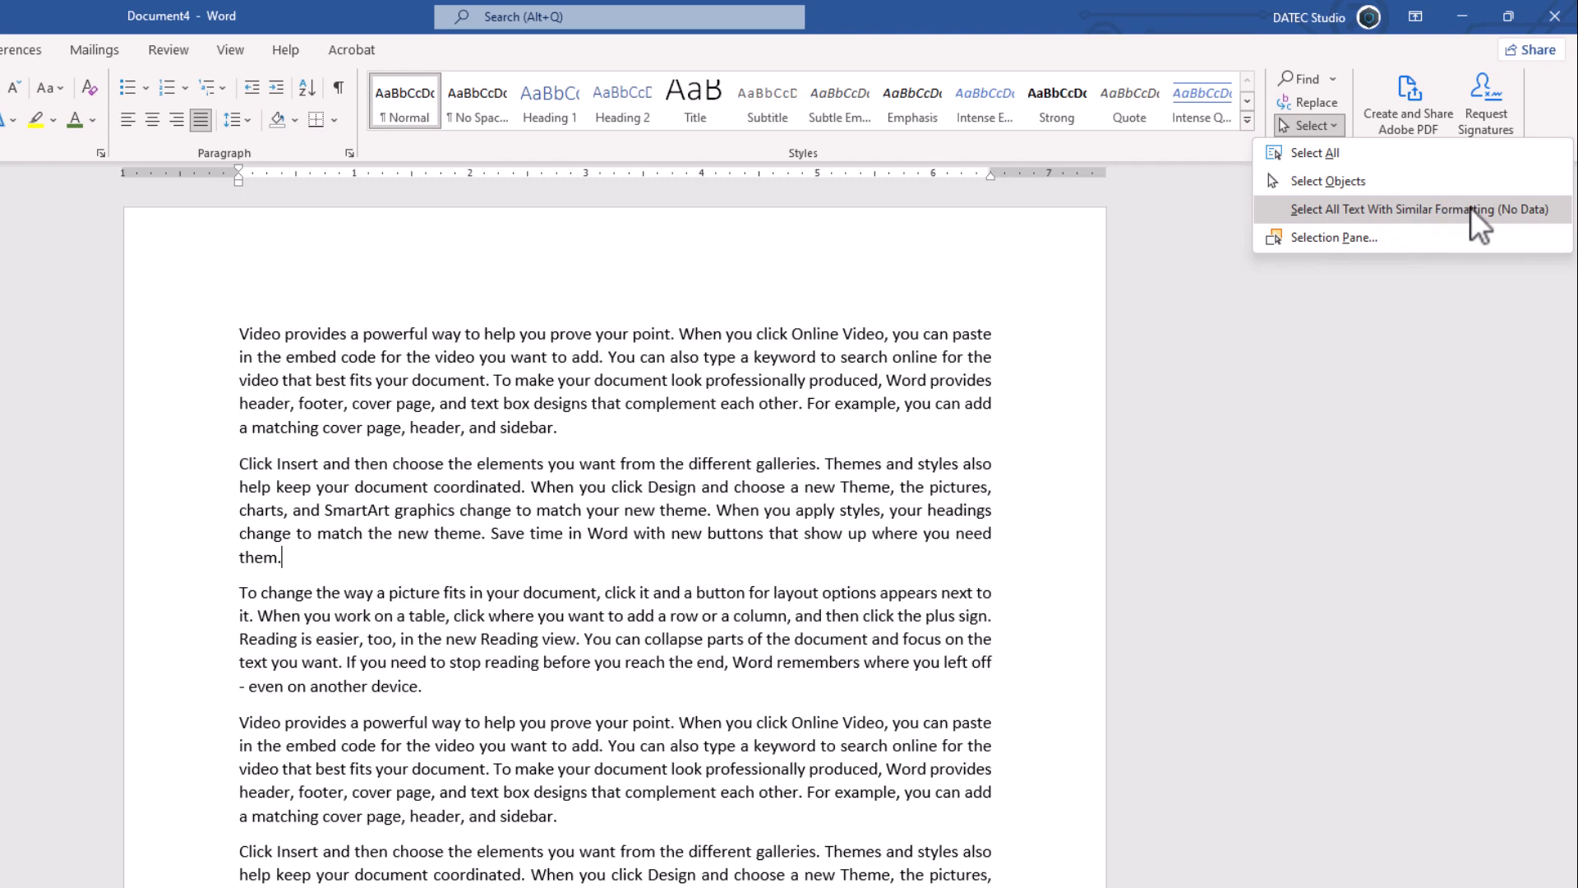
{"action": "mouse_move", "coordinate": [1512, 227]}
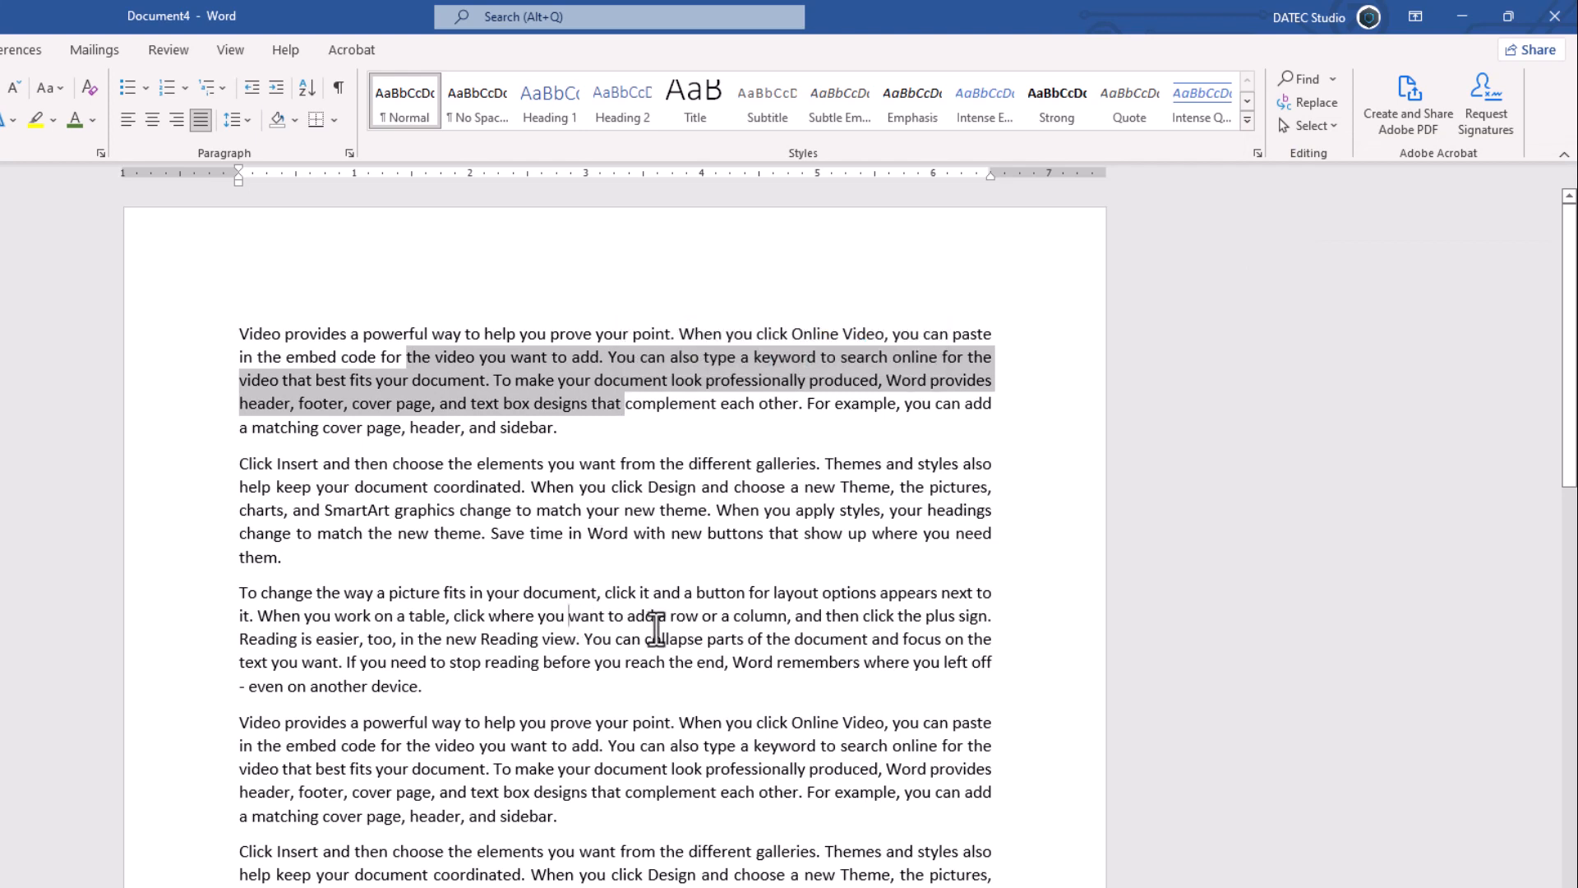
Colour scattered passages green, deselect, then reselect all green text via Select.
{"action": "double_click", "coordinate": [630, 615]}
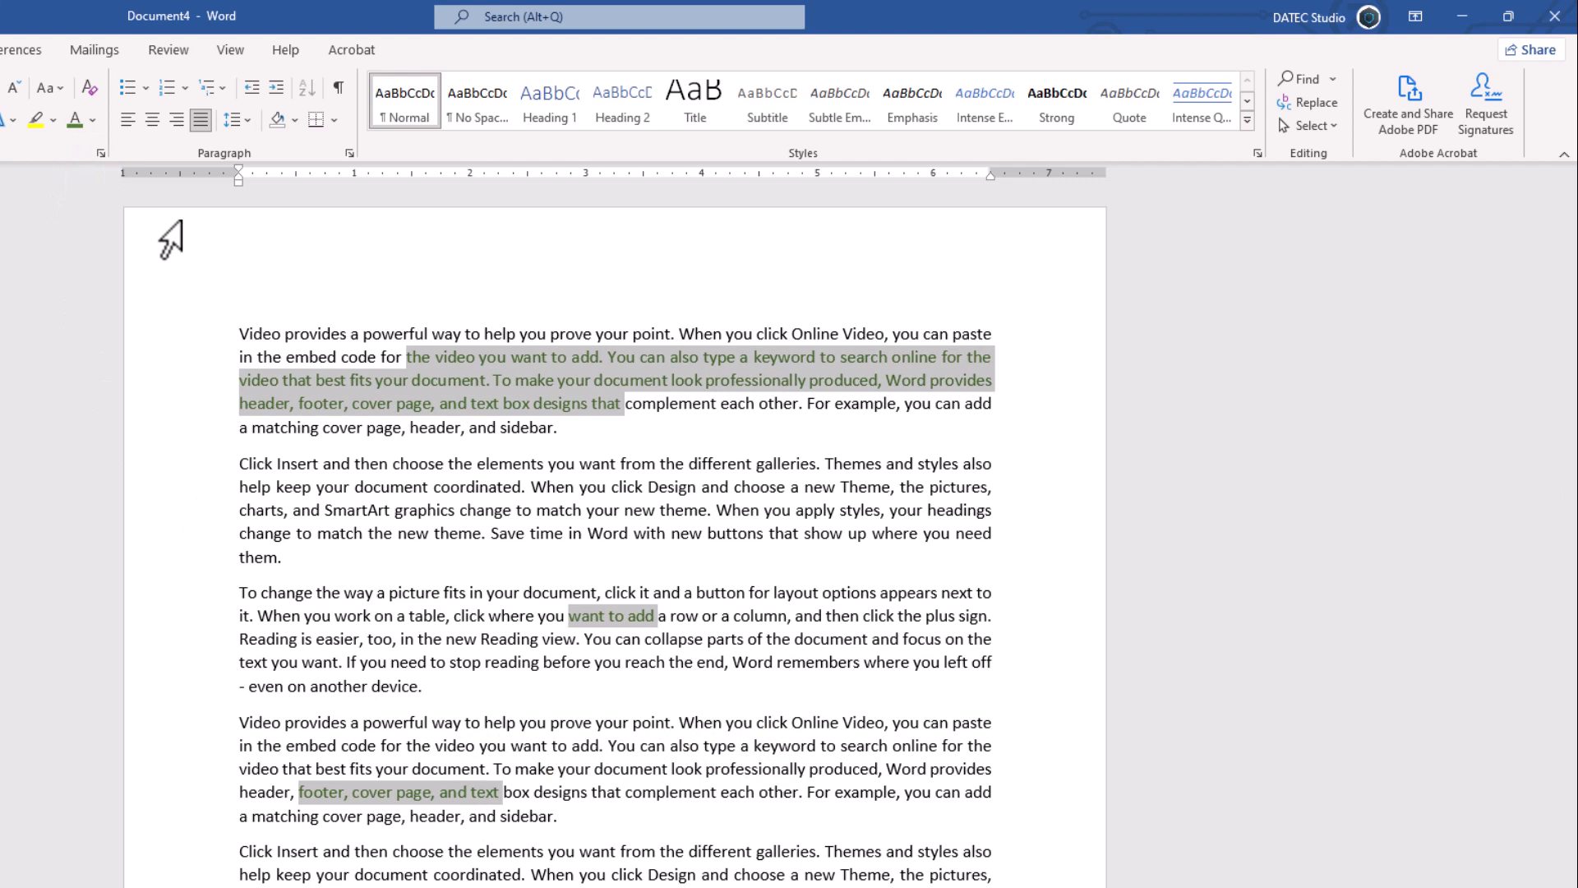
{"action": "left_click", "coordinate": [610, 614]}
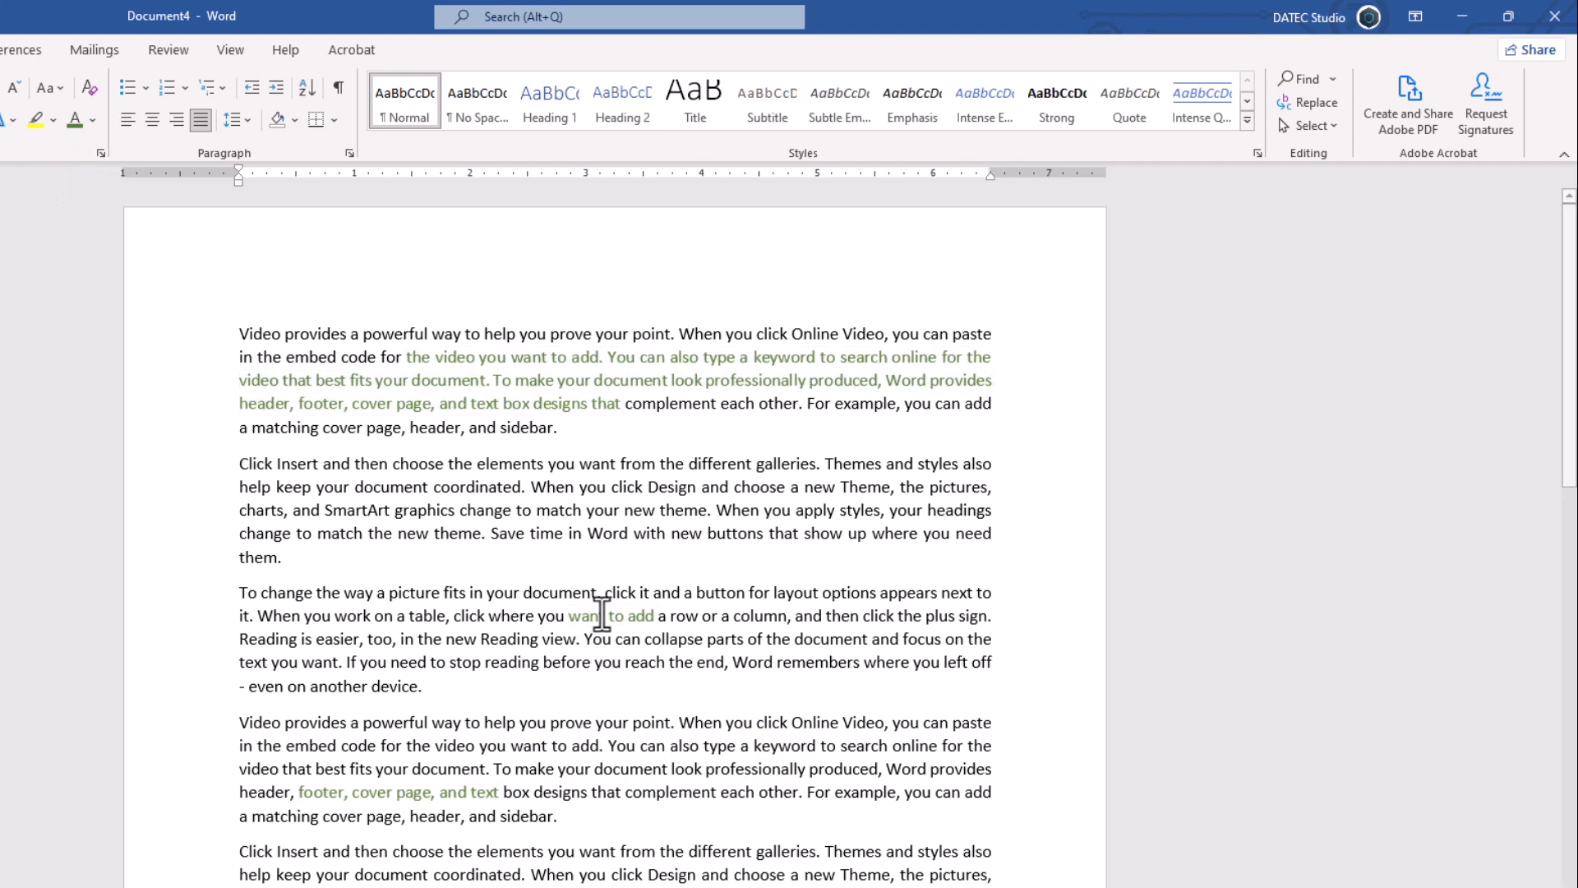
{"action": "mouse_move", "coordinate": [1292, 199]}
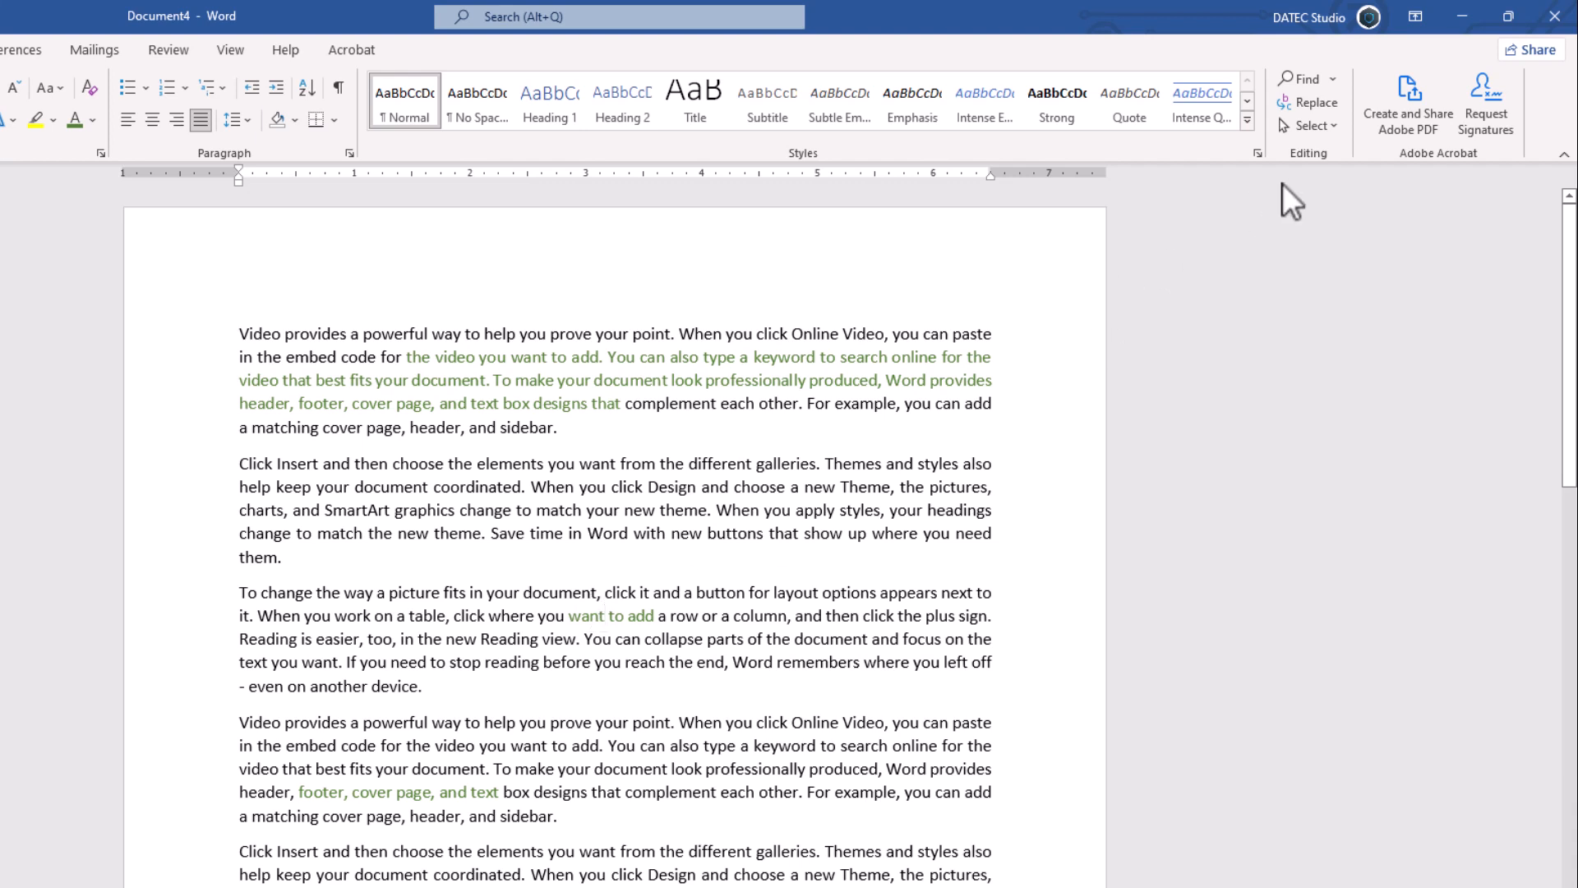
{"action": "left_click", "coordinate": [1309, 125]}
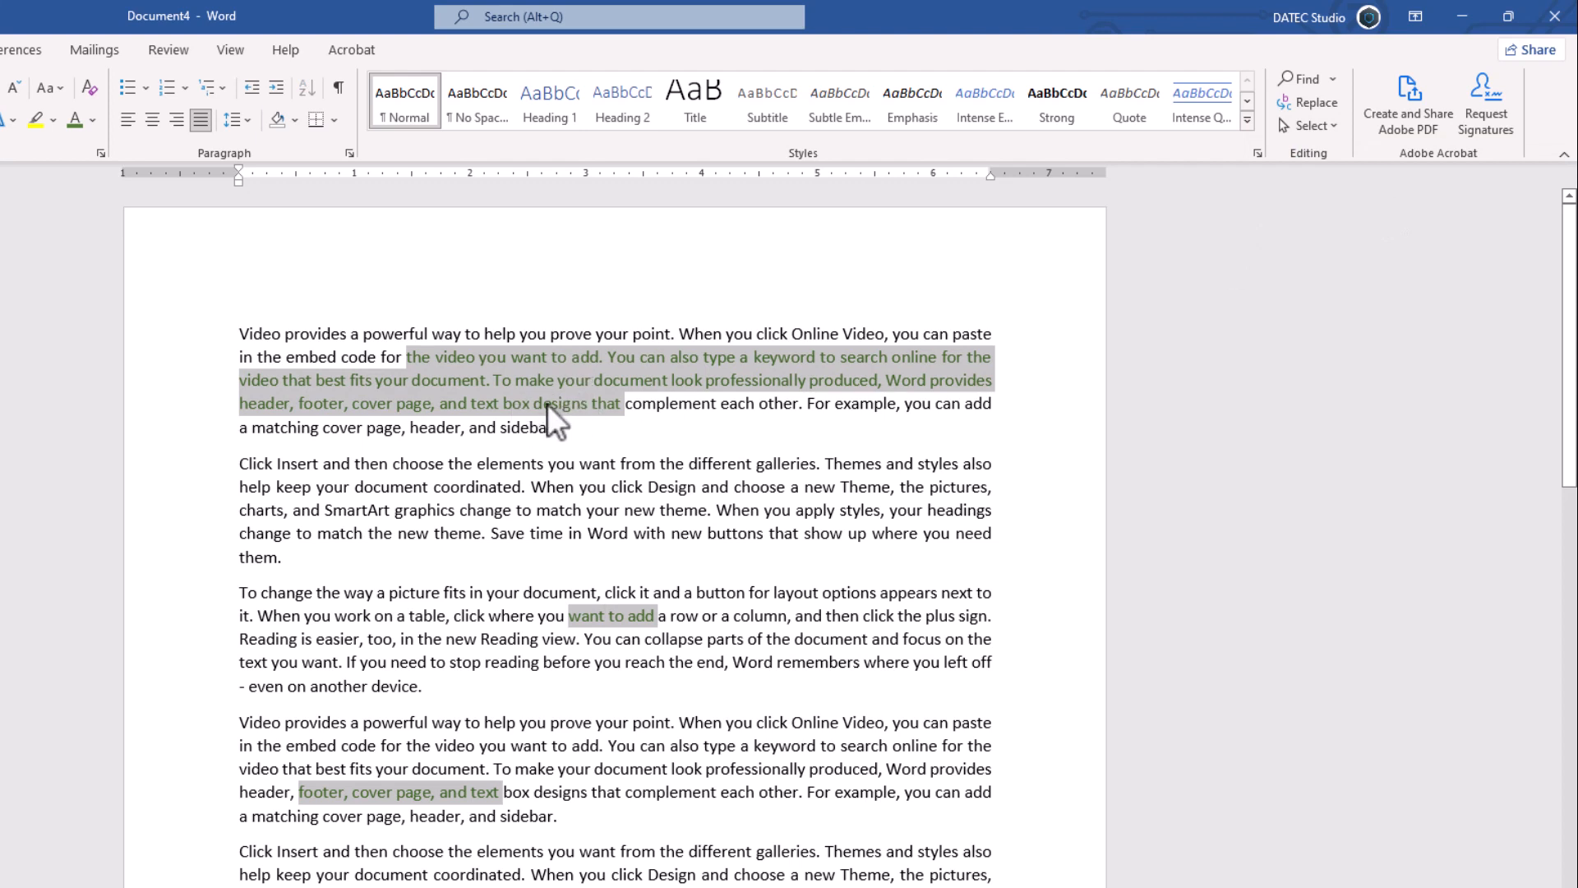
From plain black text, select all text with similar formatting, leaving green passages out.
{"action": "left_click", "coordinate": [513, 486]}
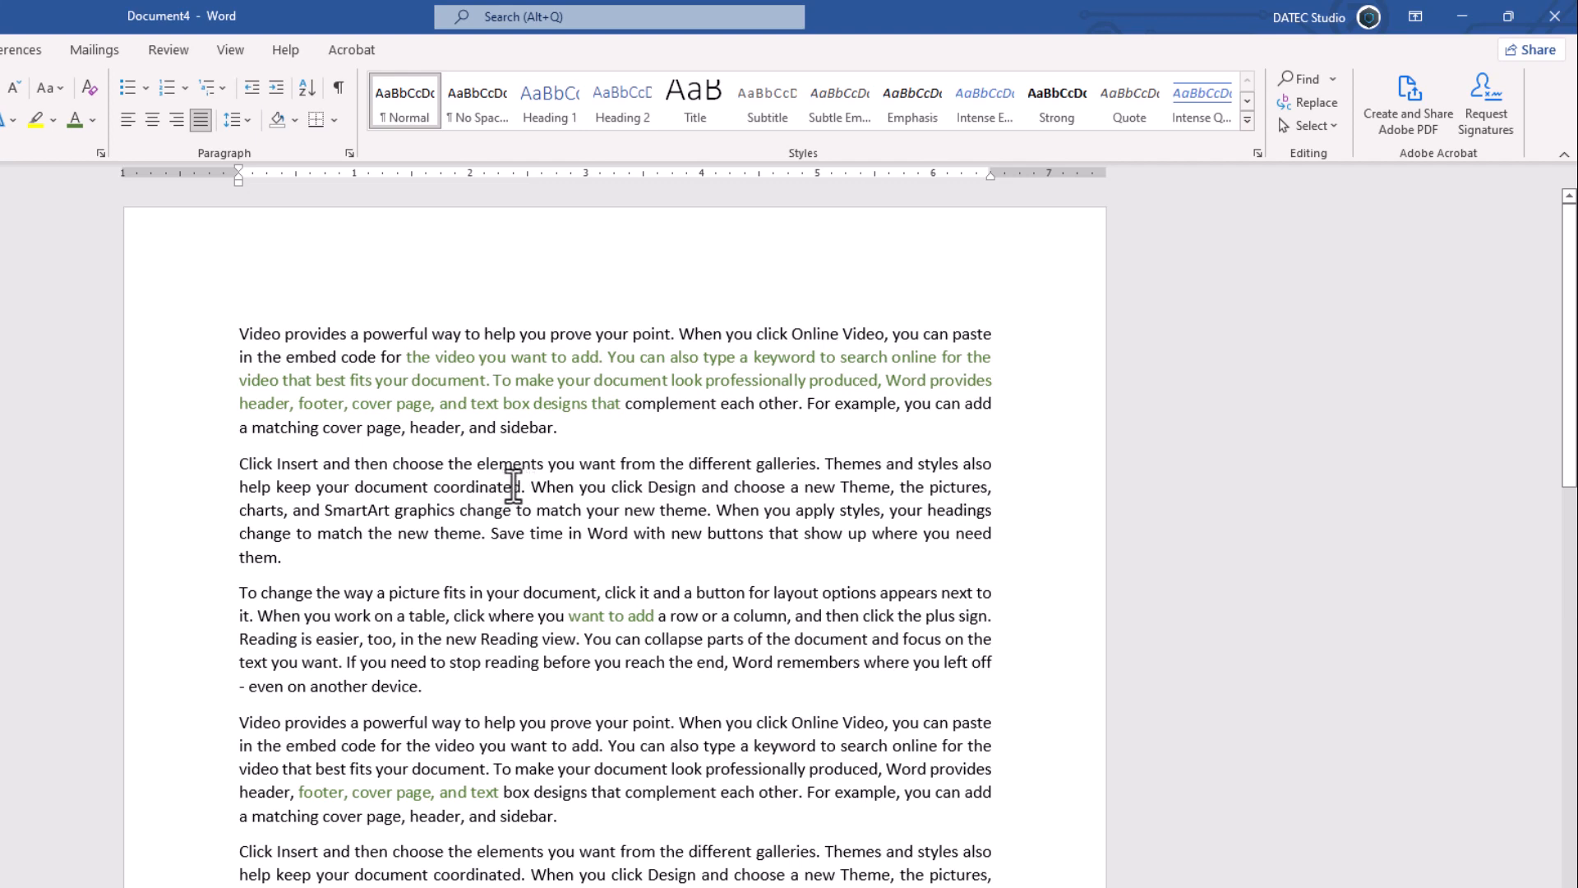
{"action": "left_click", "coordinate": [1310, 125]}
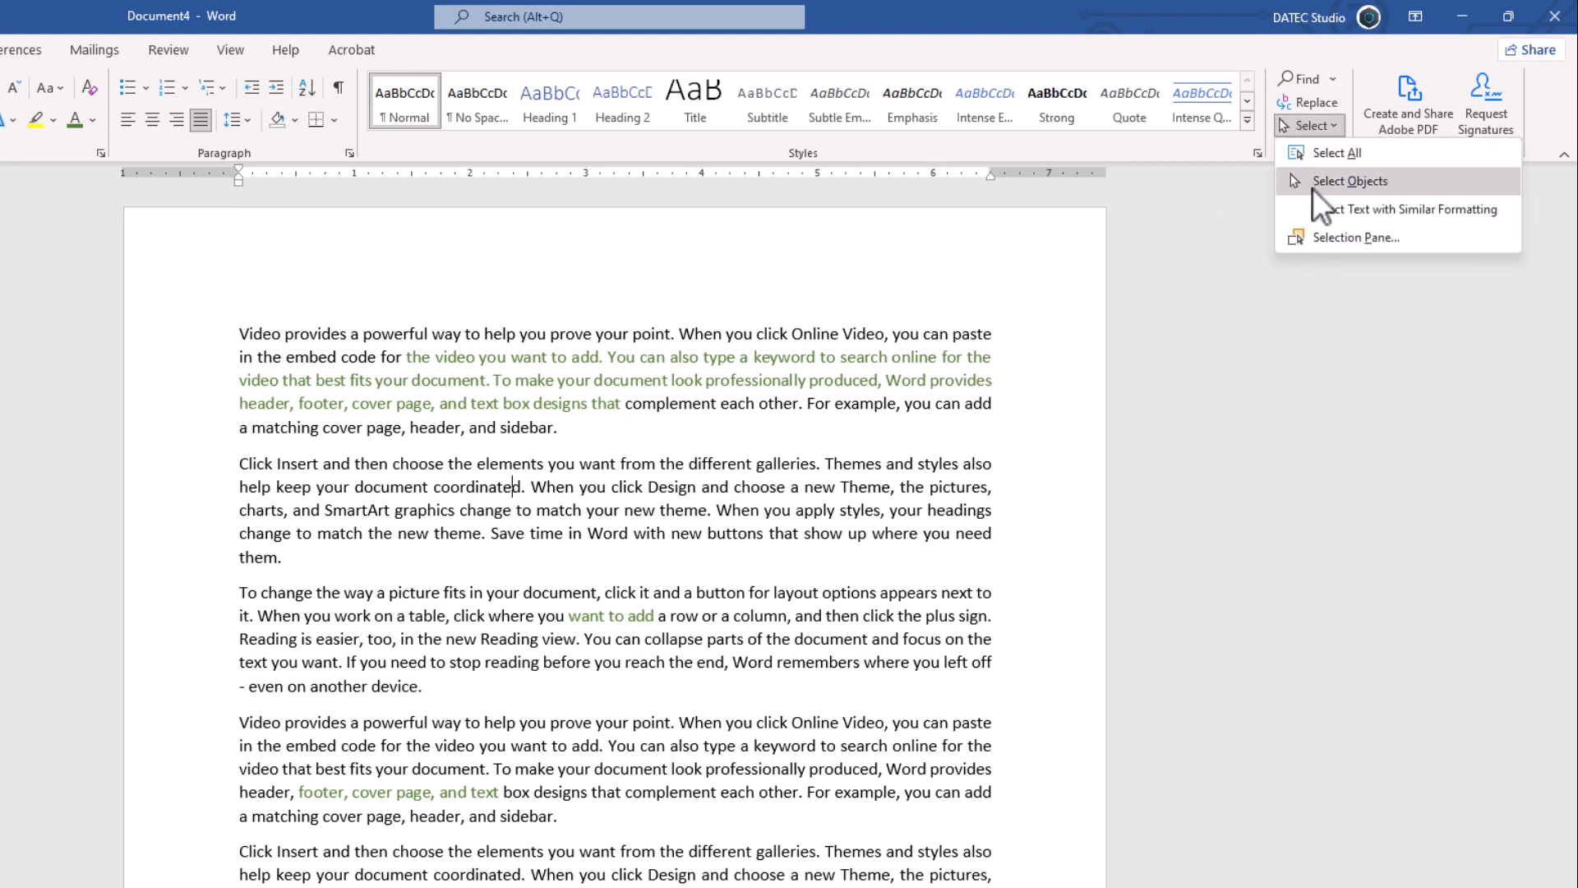
{"action": "left_click", "coordinate": [1334, 151]}
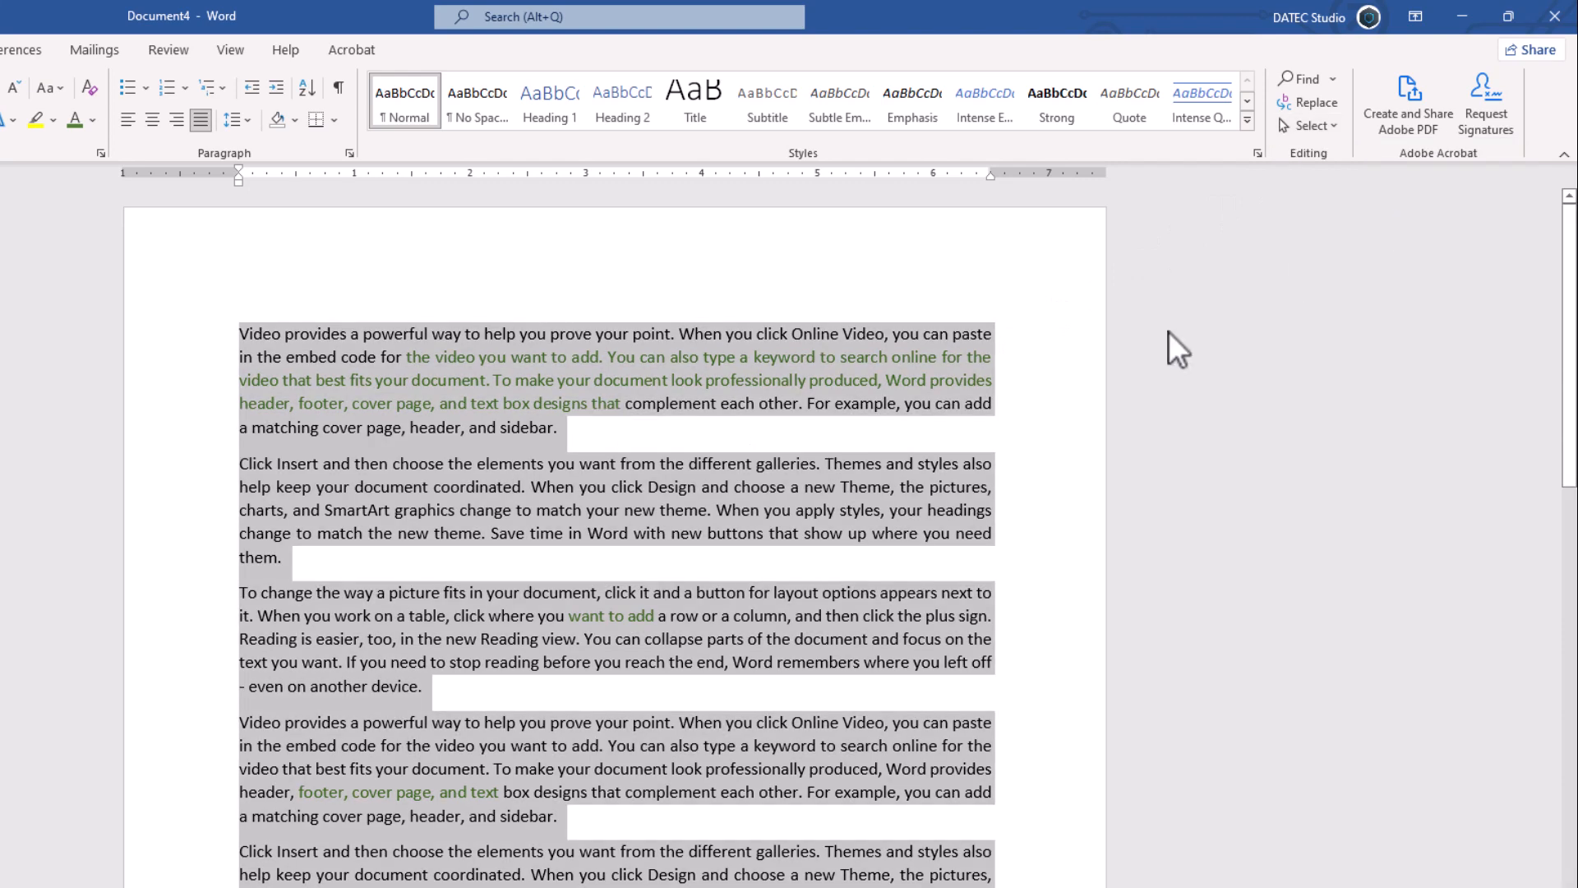
{"action": "mouse_move", "coordinate": [595, 575]}
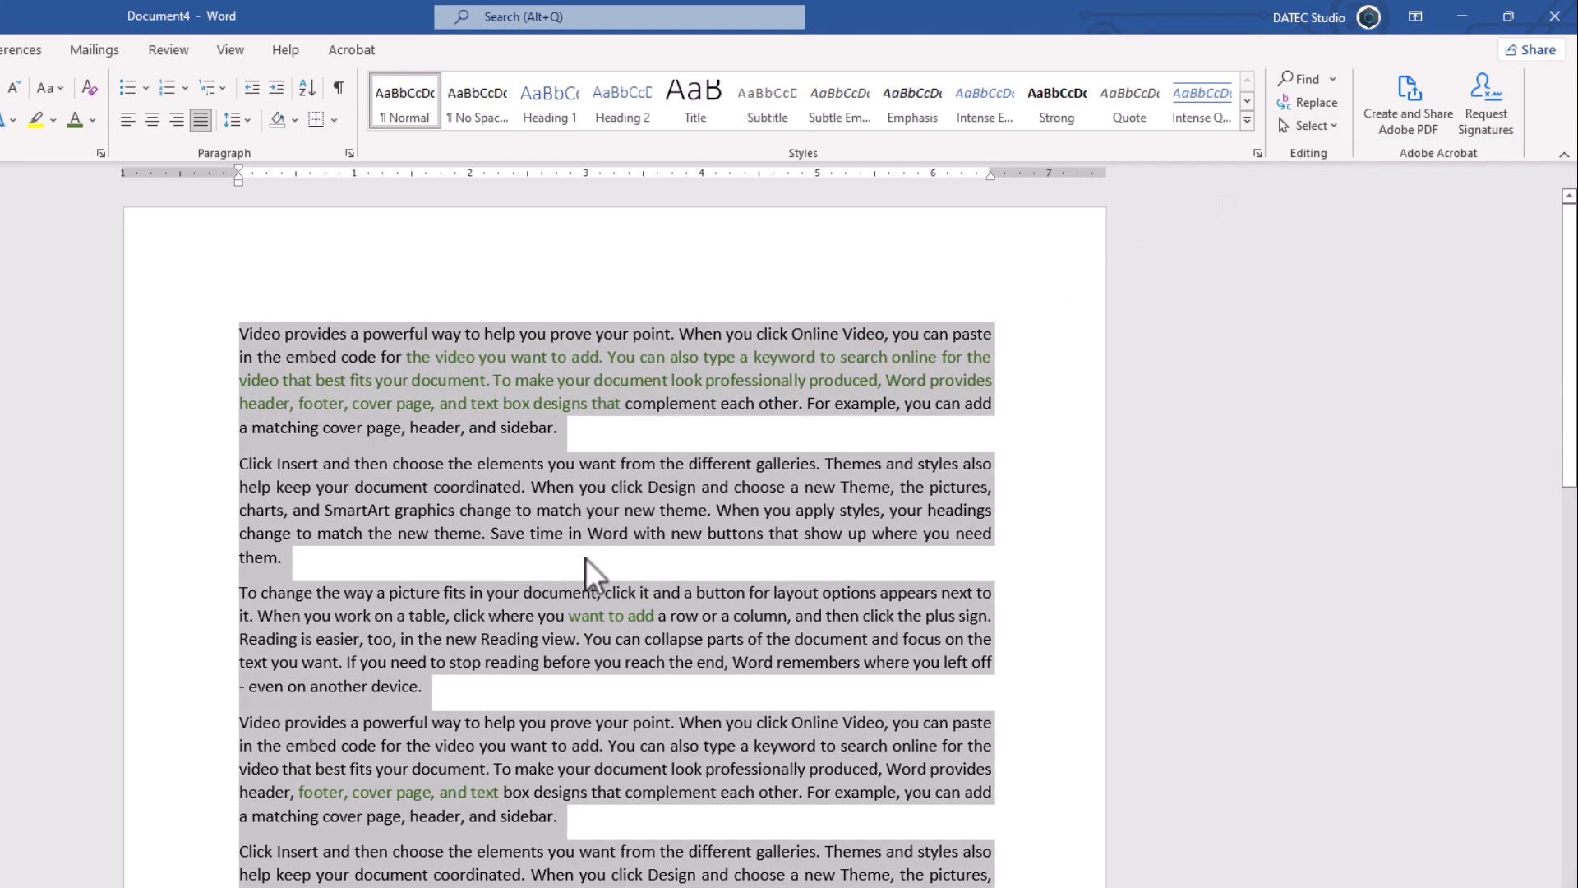
{"action": "mouse_move", "coordinate": [532, 532]}
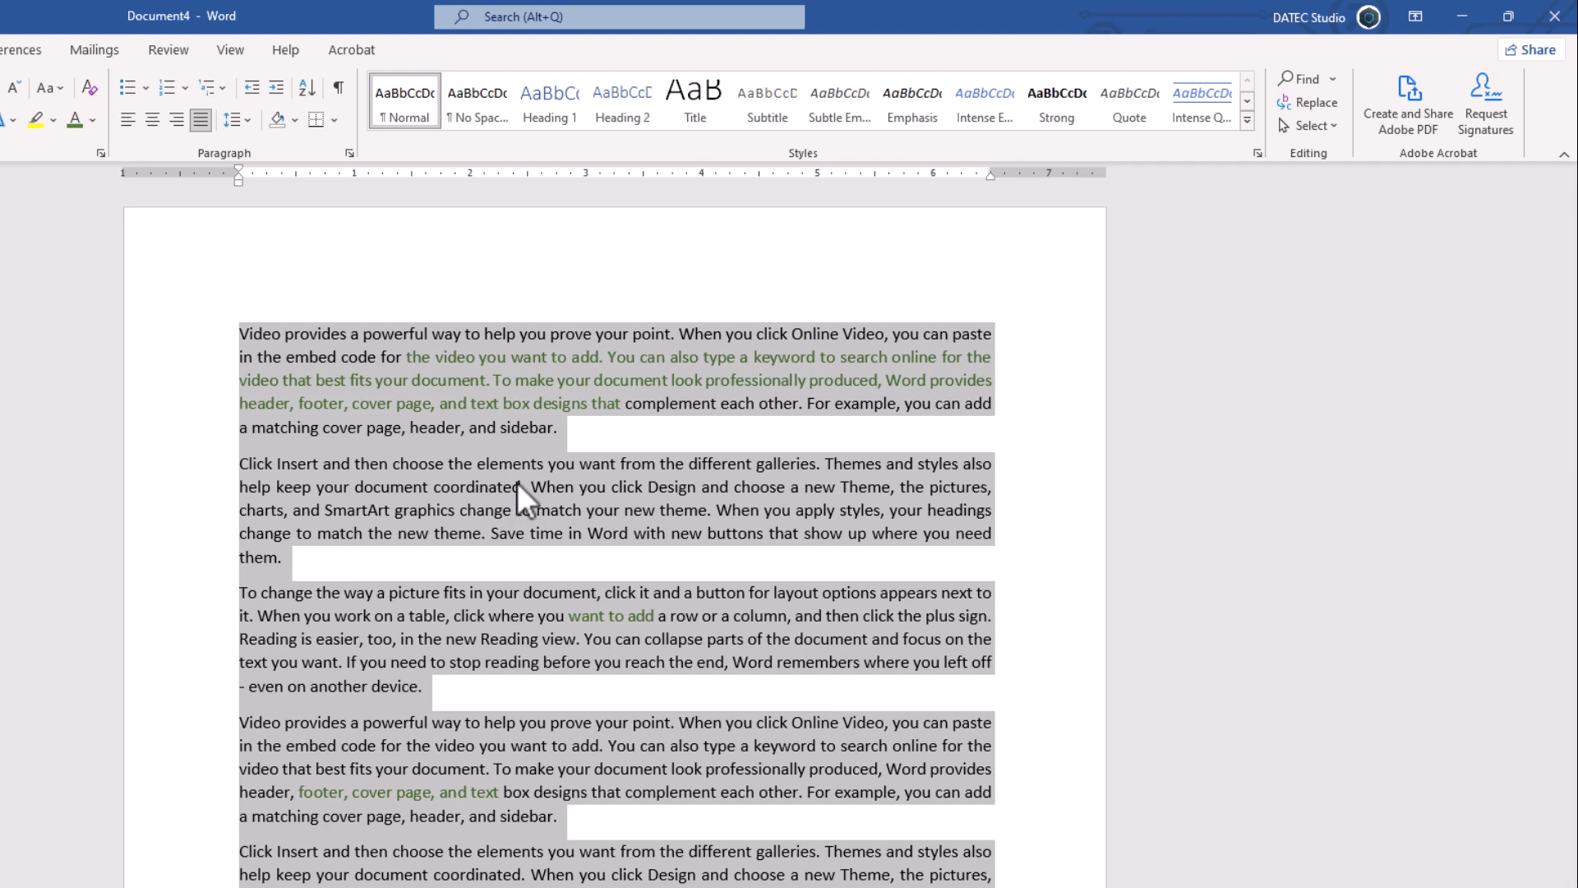
{"action": "mouse_move", "coordinate": [459, 378]}
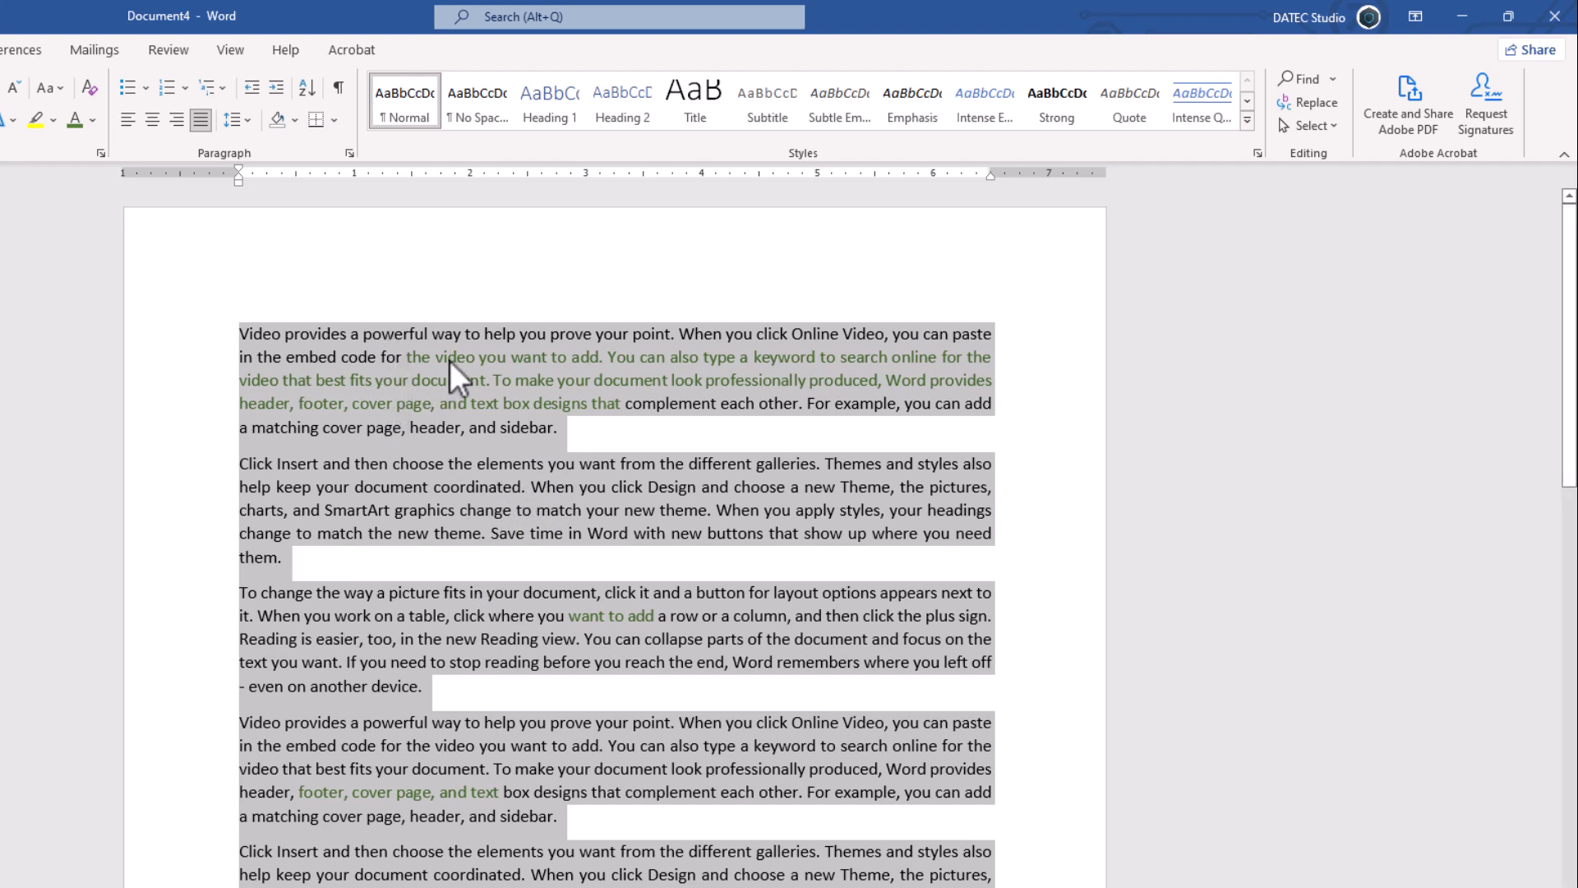
{"action": "mouse_move", "coordinate": [463, 375]}
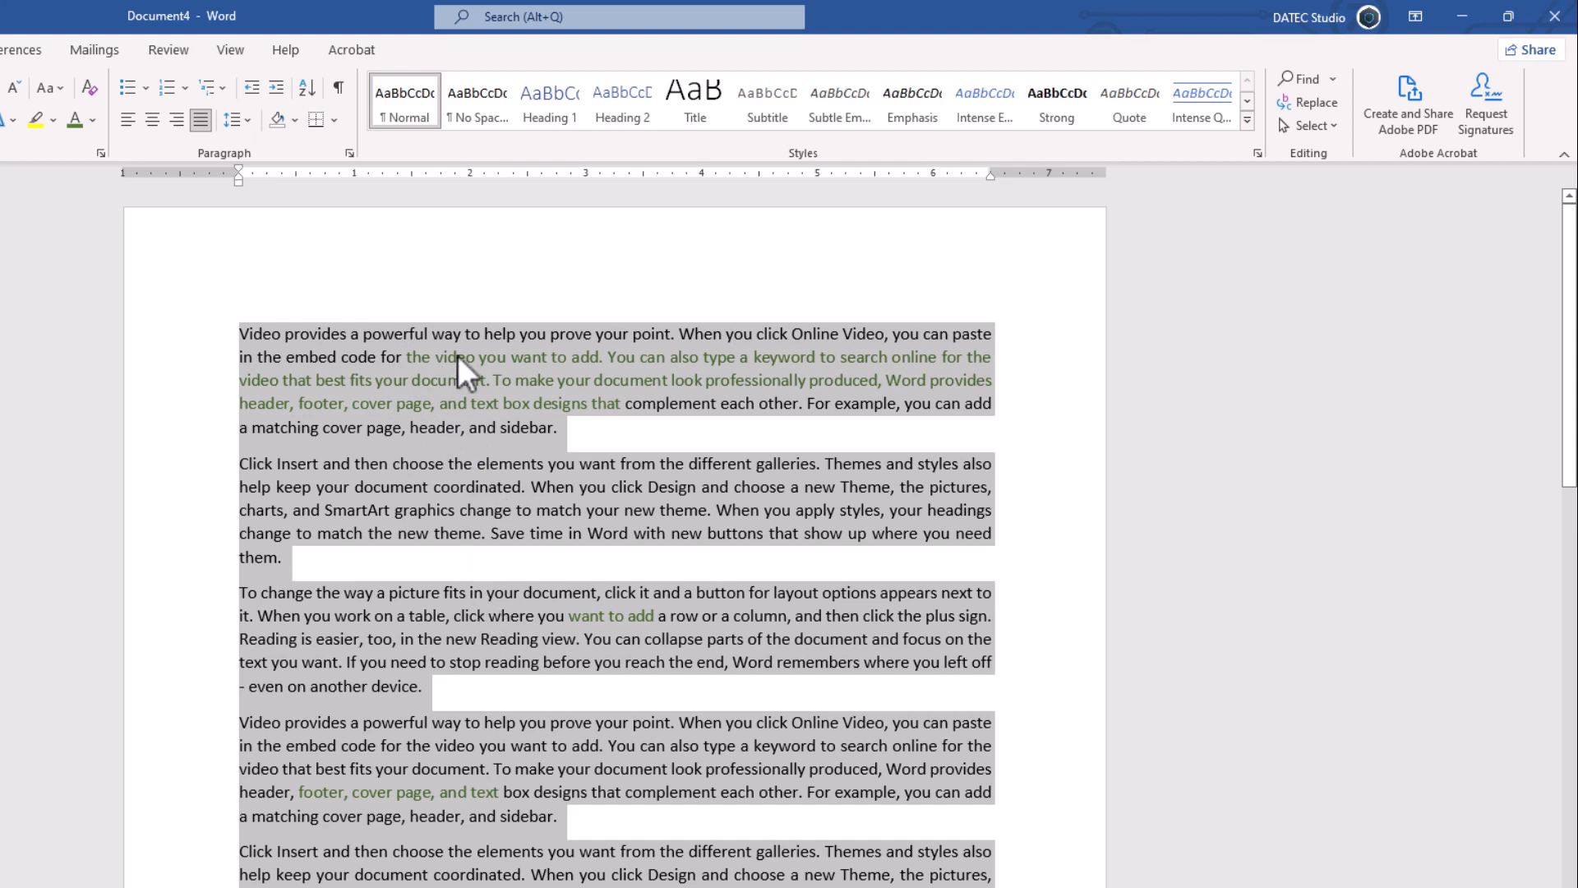
{"action": "mouse_move", "coordinate": [490, 409]}
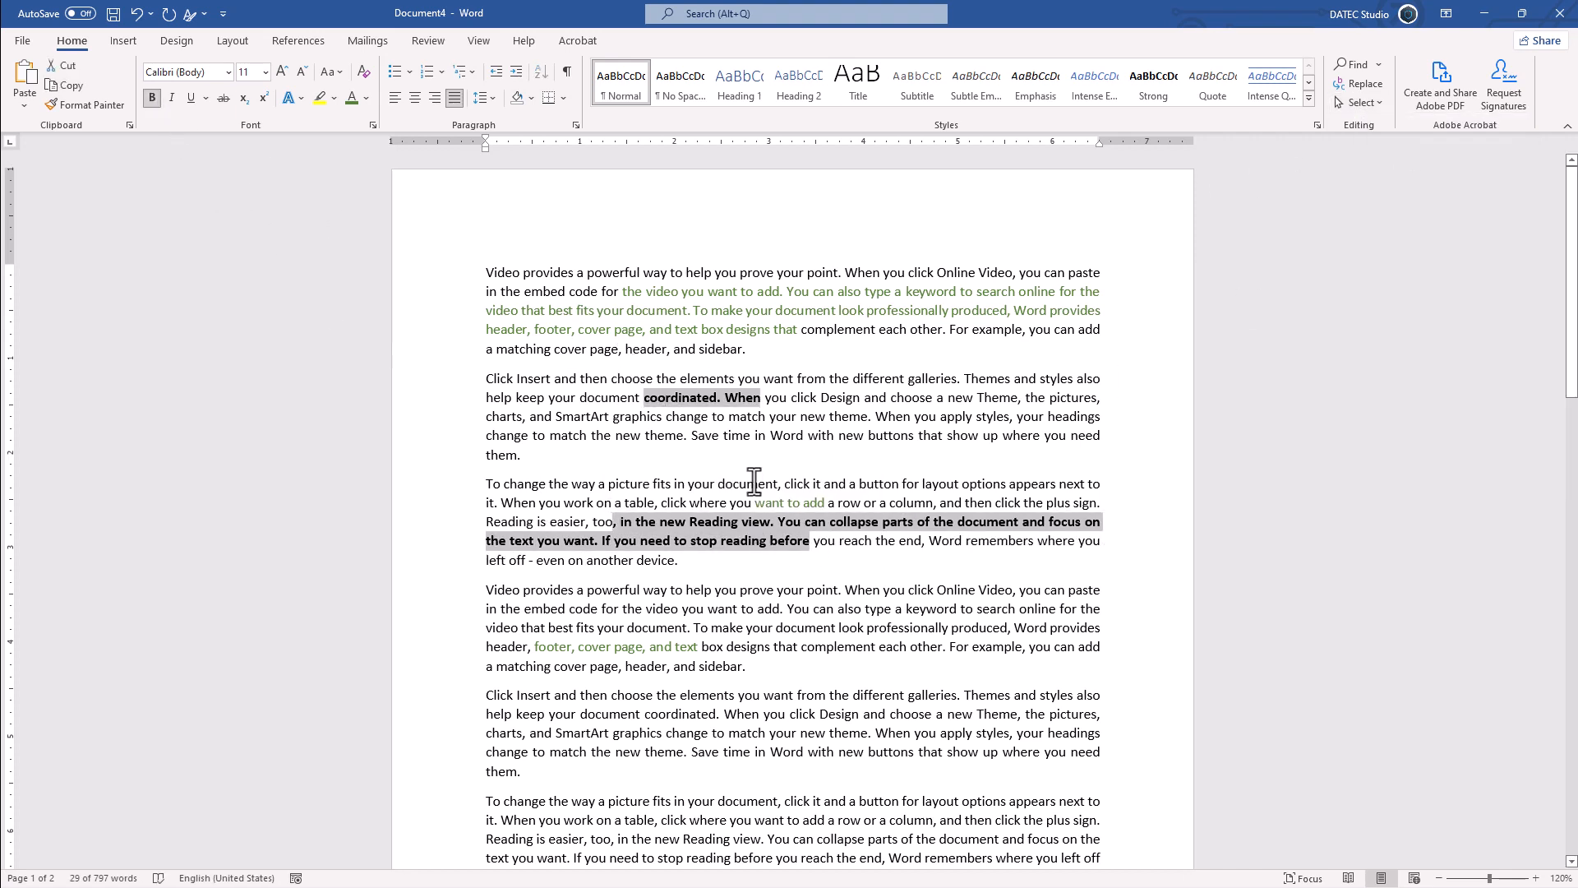
{"action": "mouse_move", "coordinate": [672, 413]}
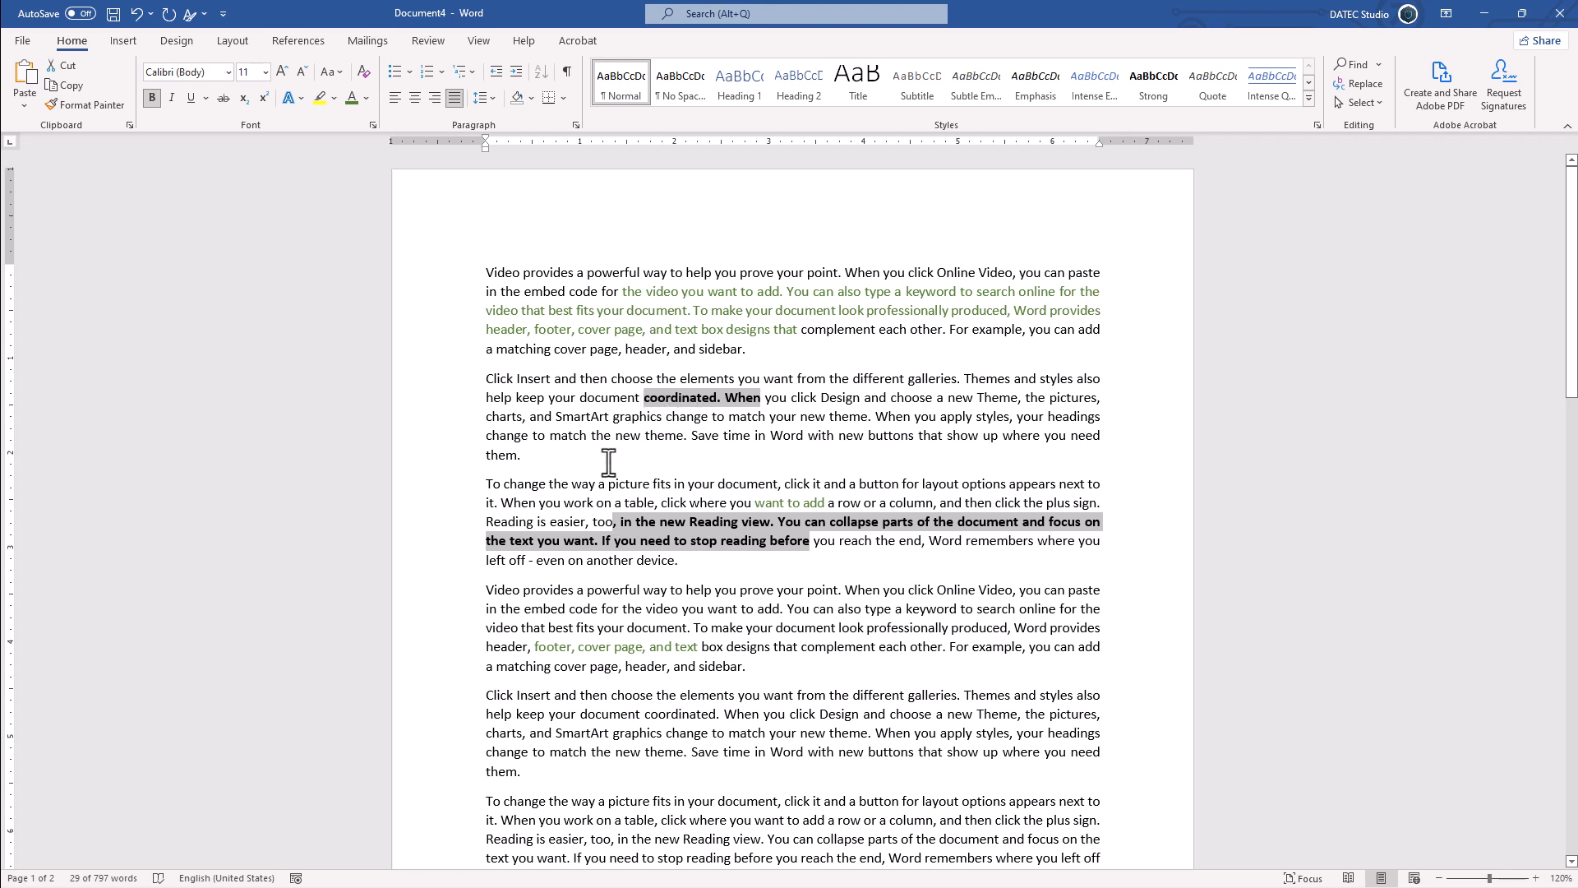
{"action": "mouse_move", "coordinate": [641, 347]}
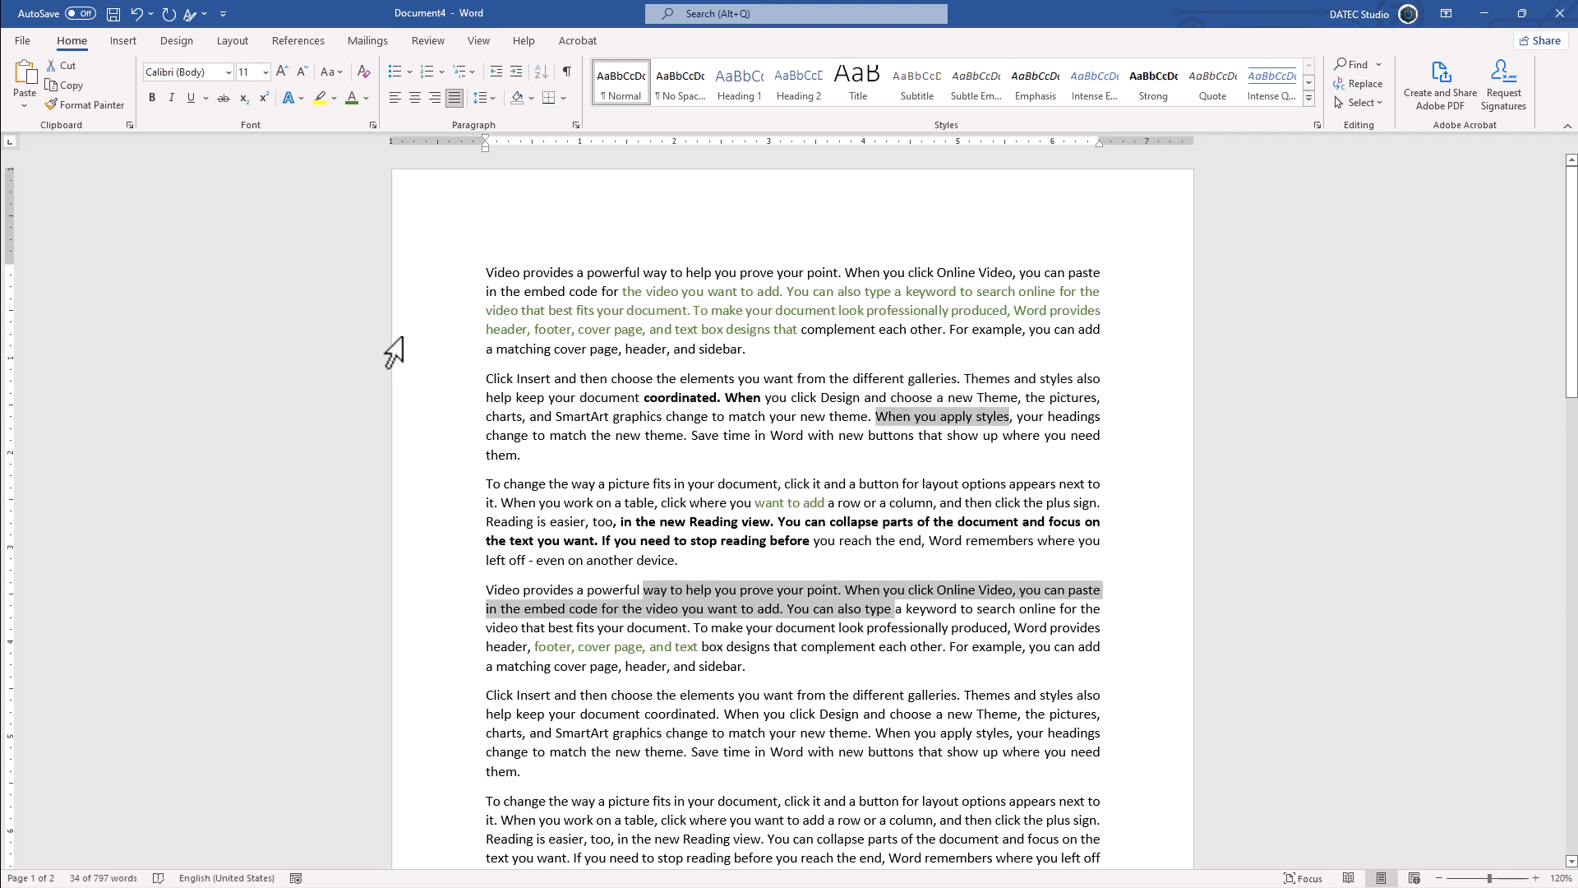
Apply blue font colour to the two selected passages.
{"action": "left_click", "coordinate": [365, 97]}
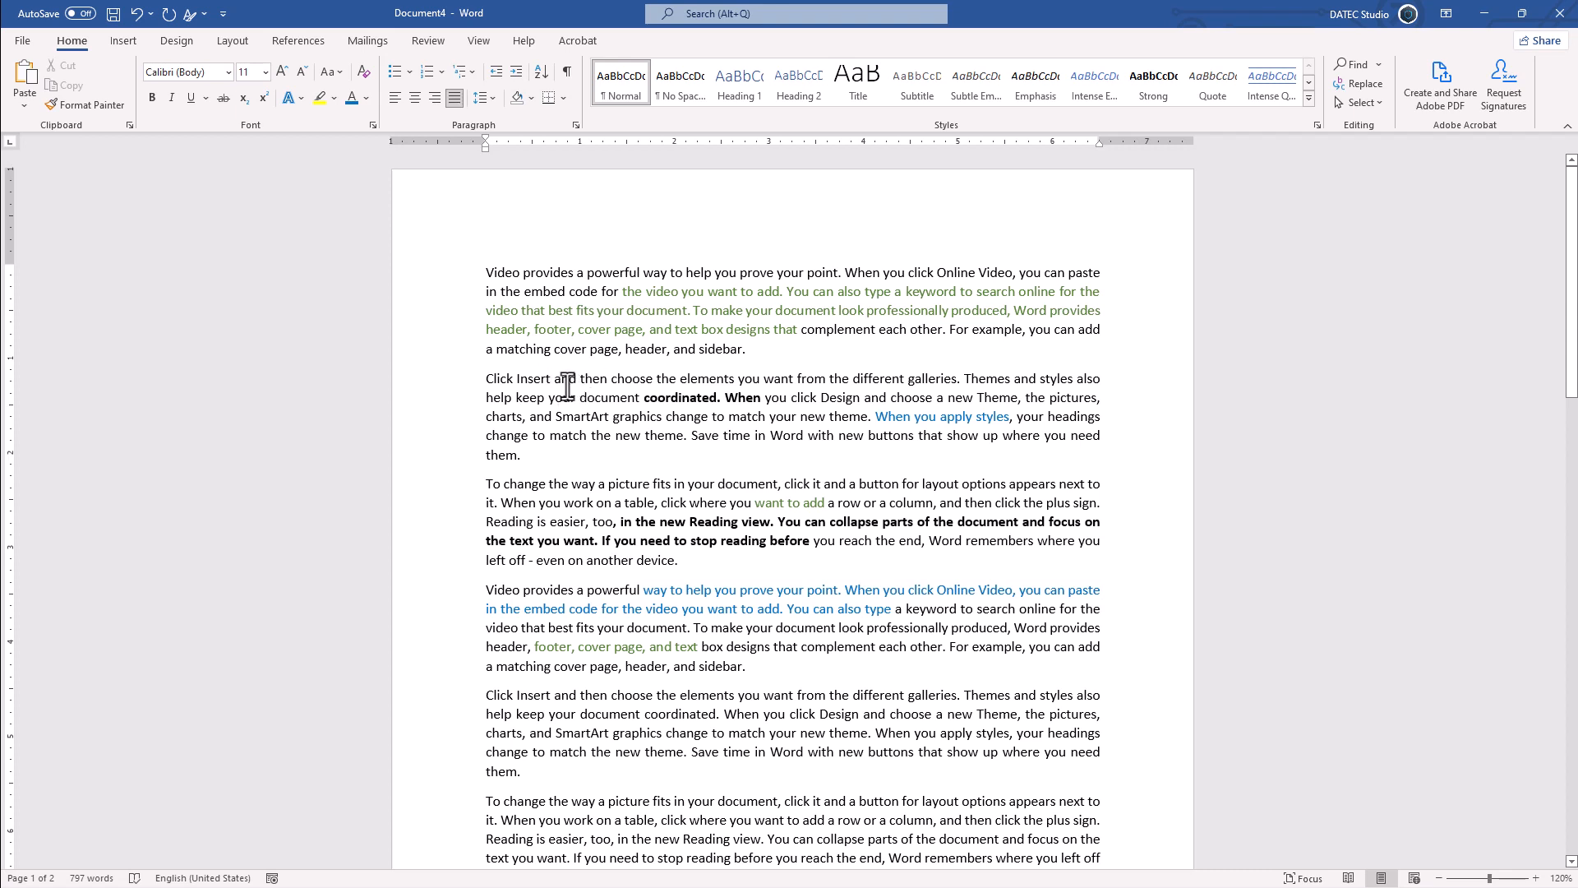
Select all plain text with similar formatting, excluding green, bold and blue runs.
{"action": "left_click", "coordinate": [1358, 102]}
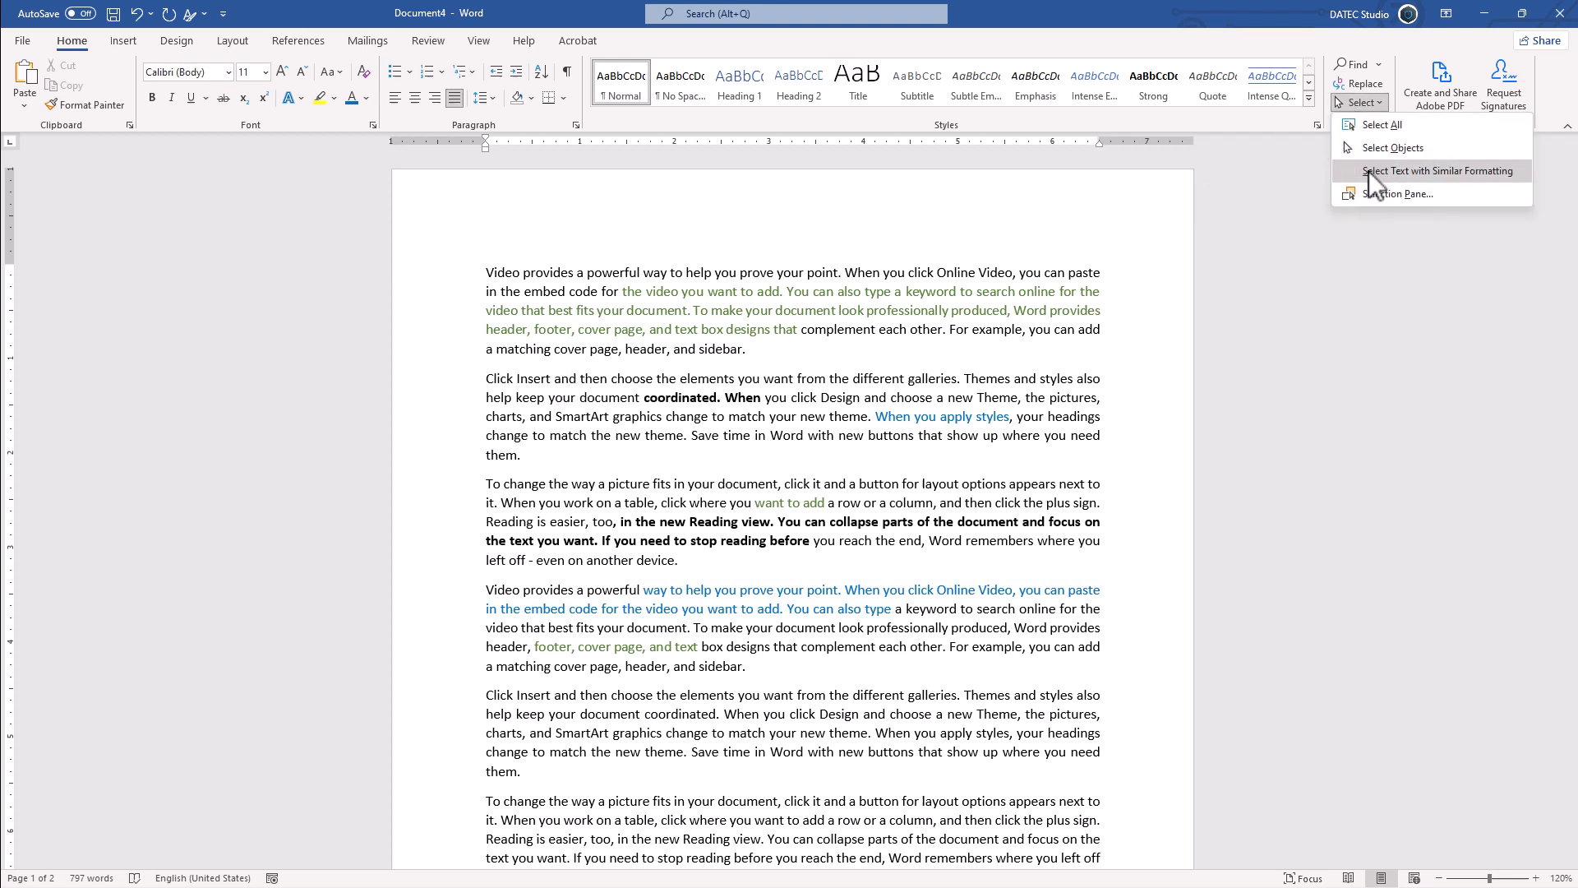
{"action": "left_click", "coordinate": [1387, 123]}
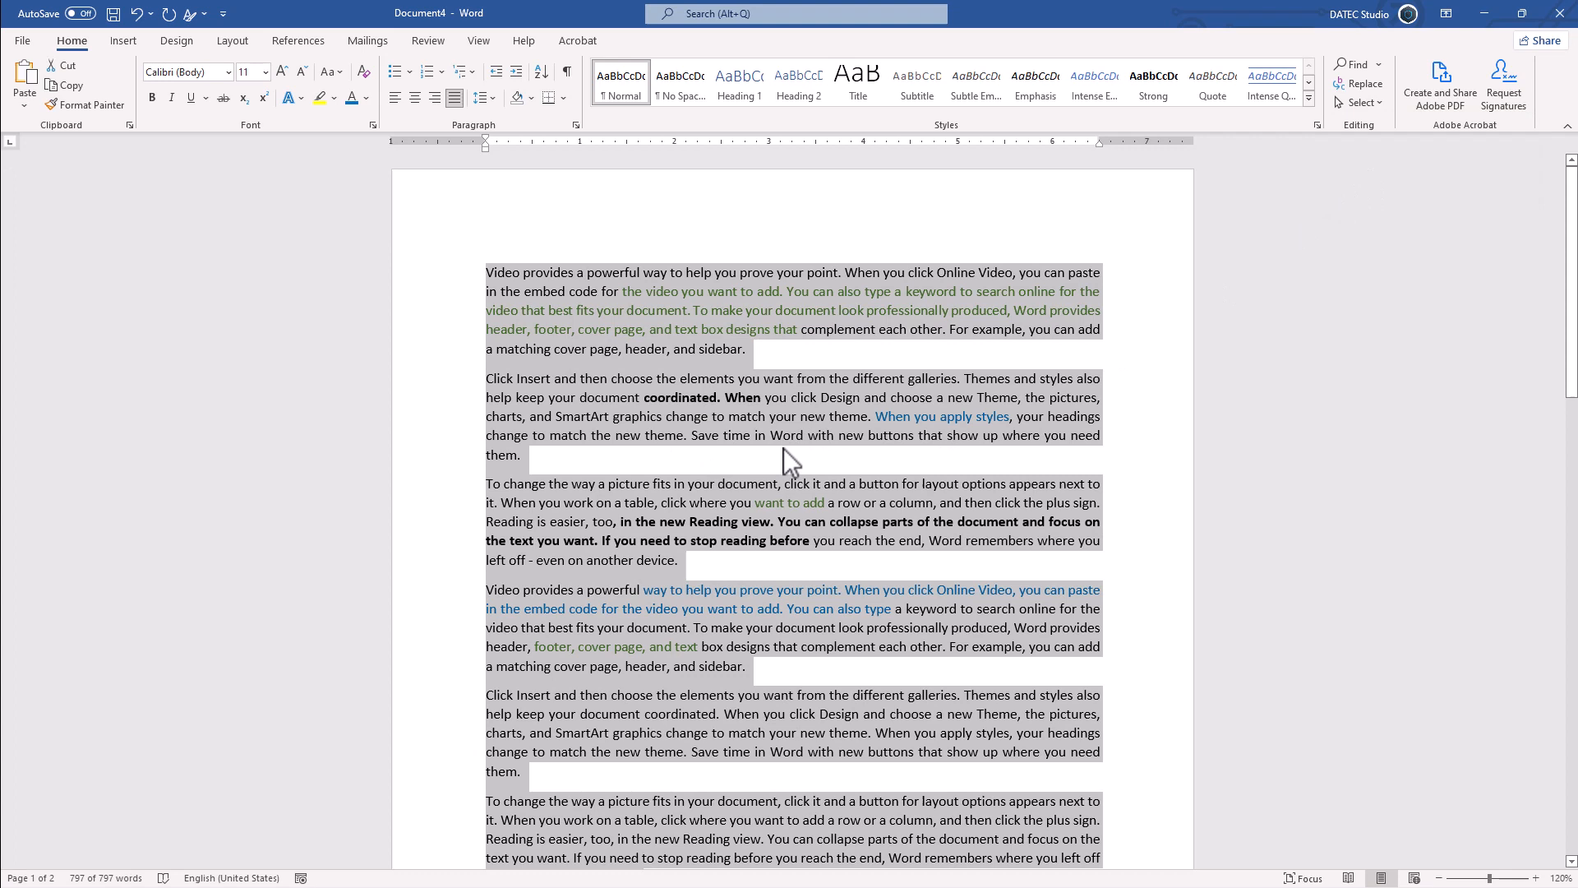
{"action": "mouse_move", "coordinate": [749, 355]}
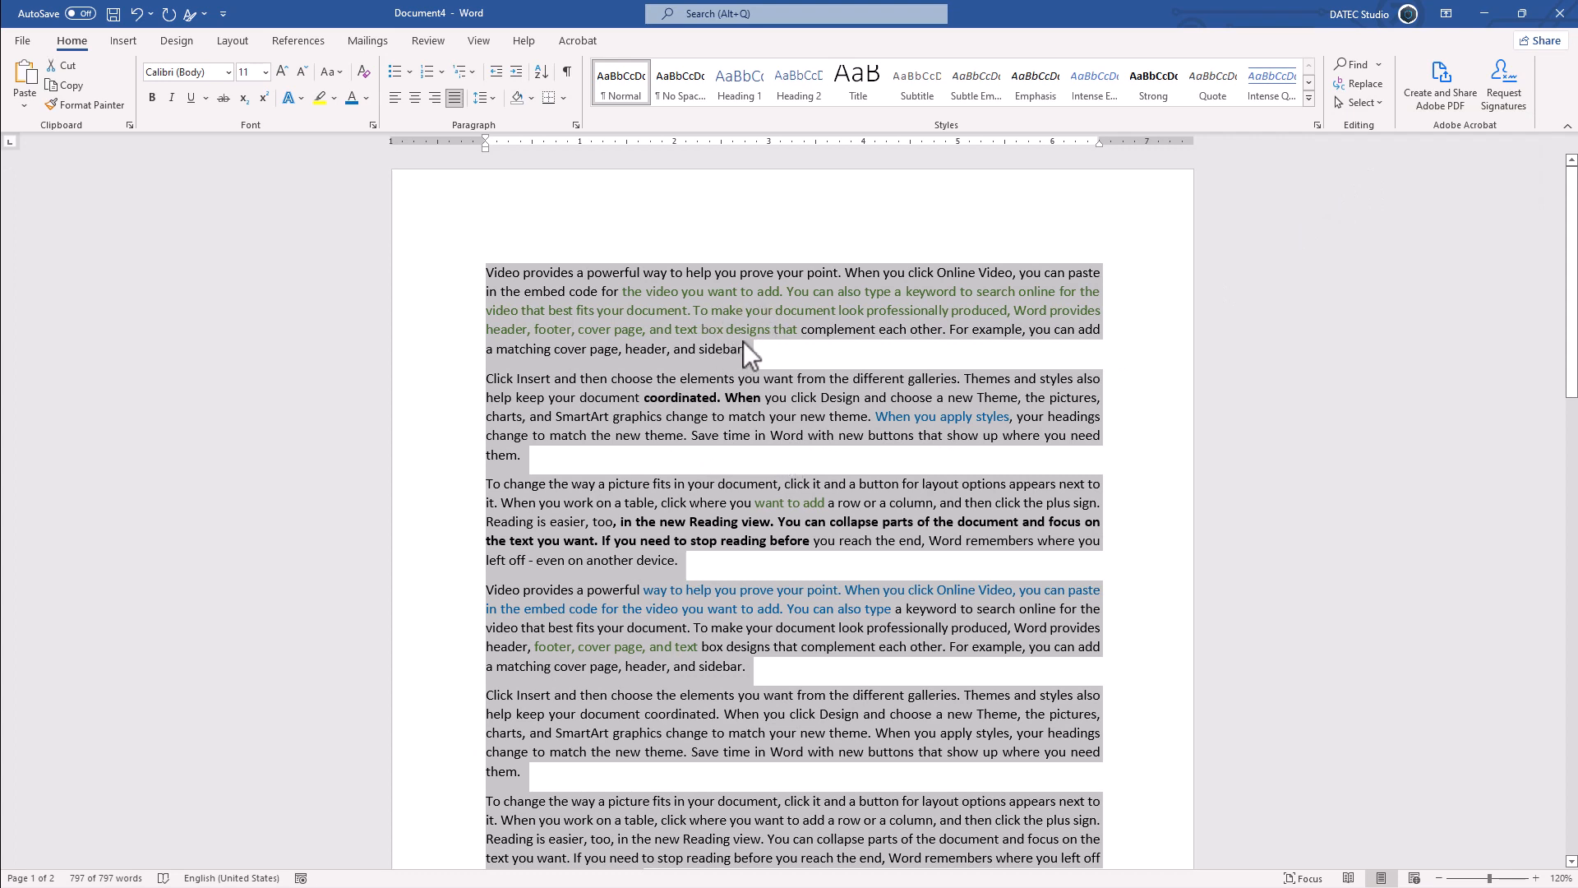
{"action": "mouse_move", "coordinate": [598, 388]}
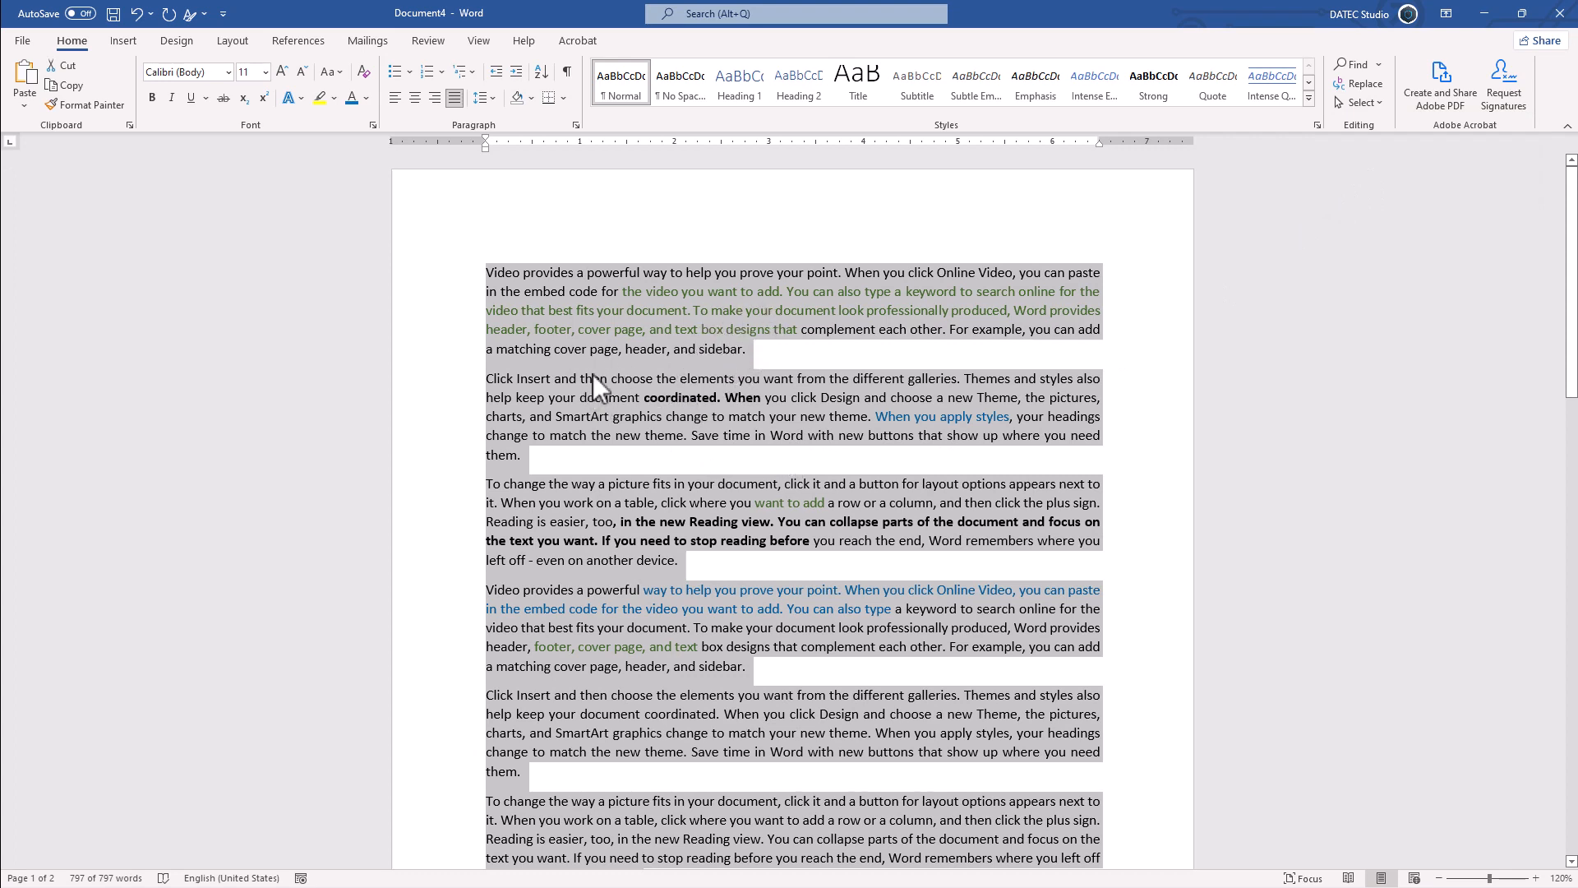
{"action": "mouse_move", "coordinate": [625, 398]}
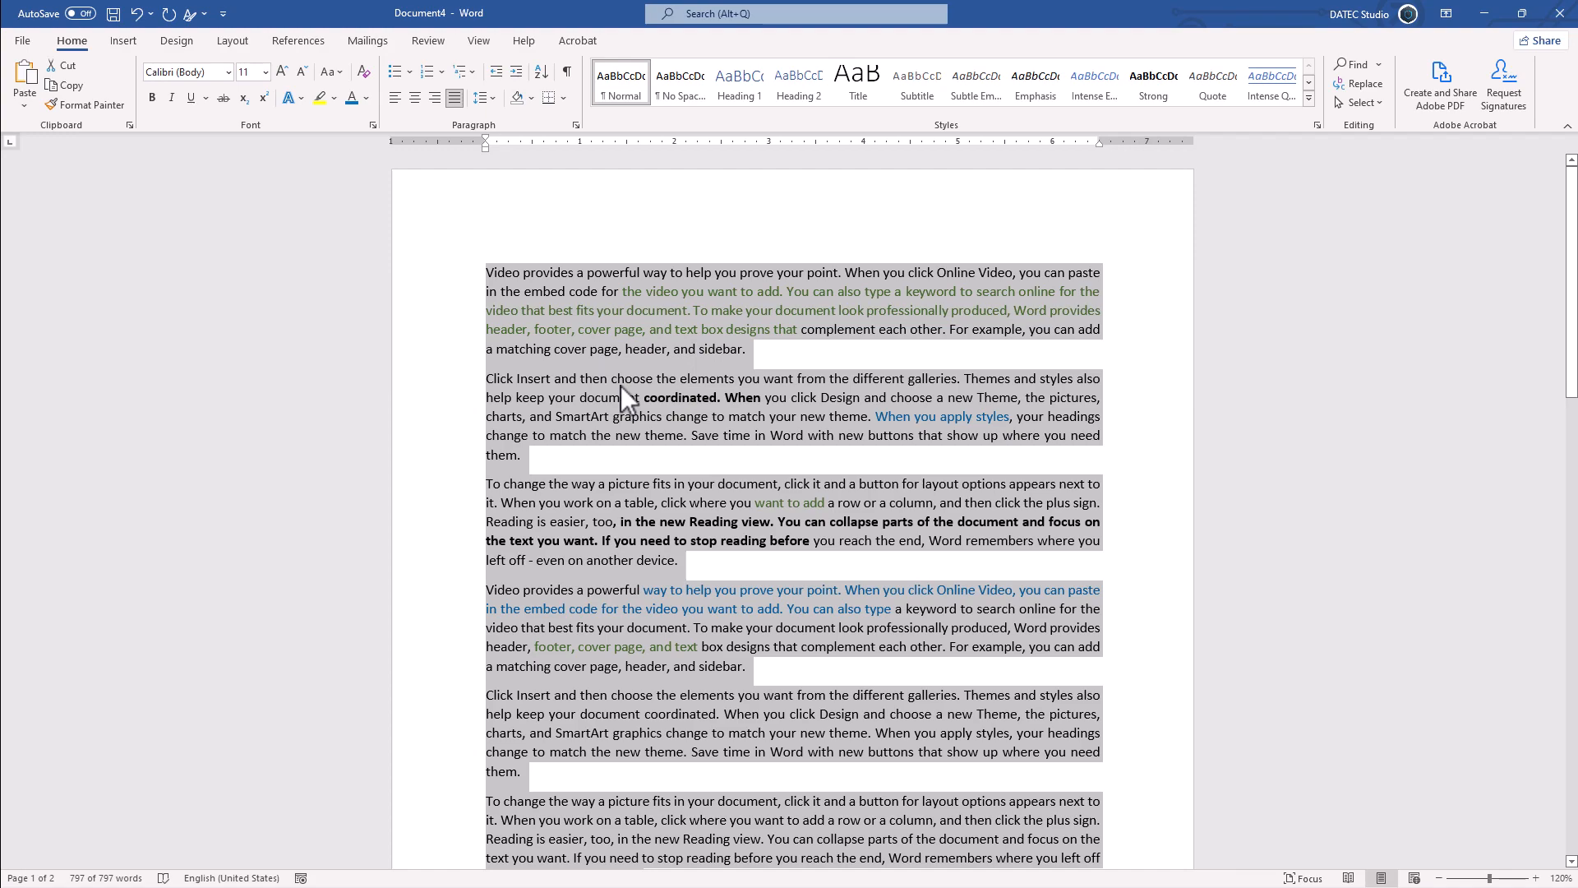